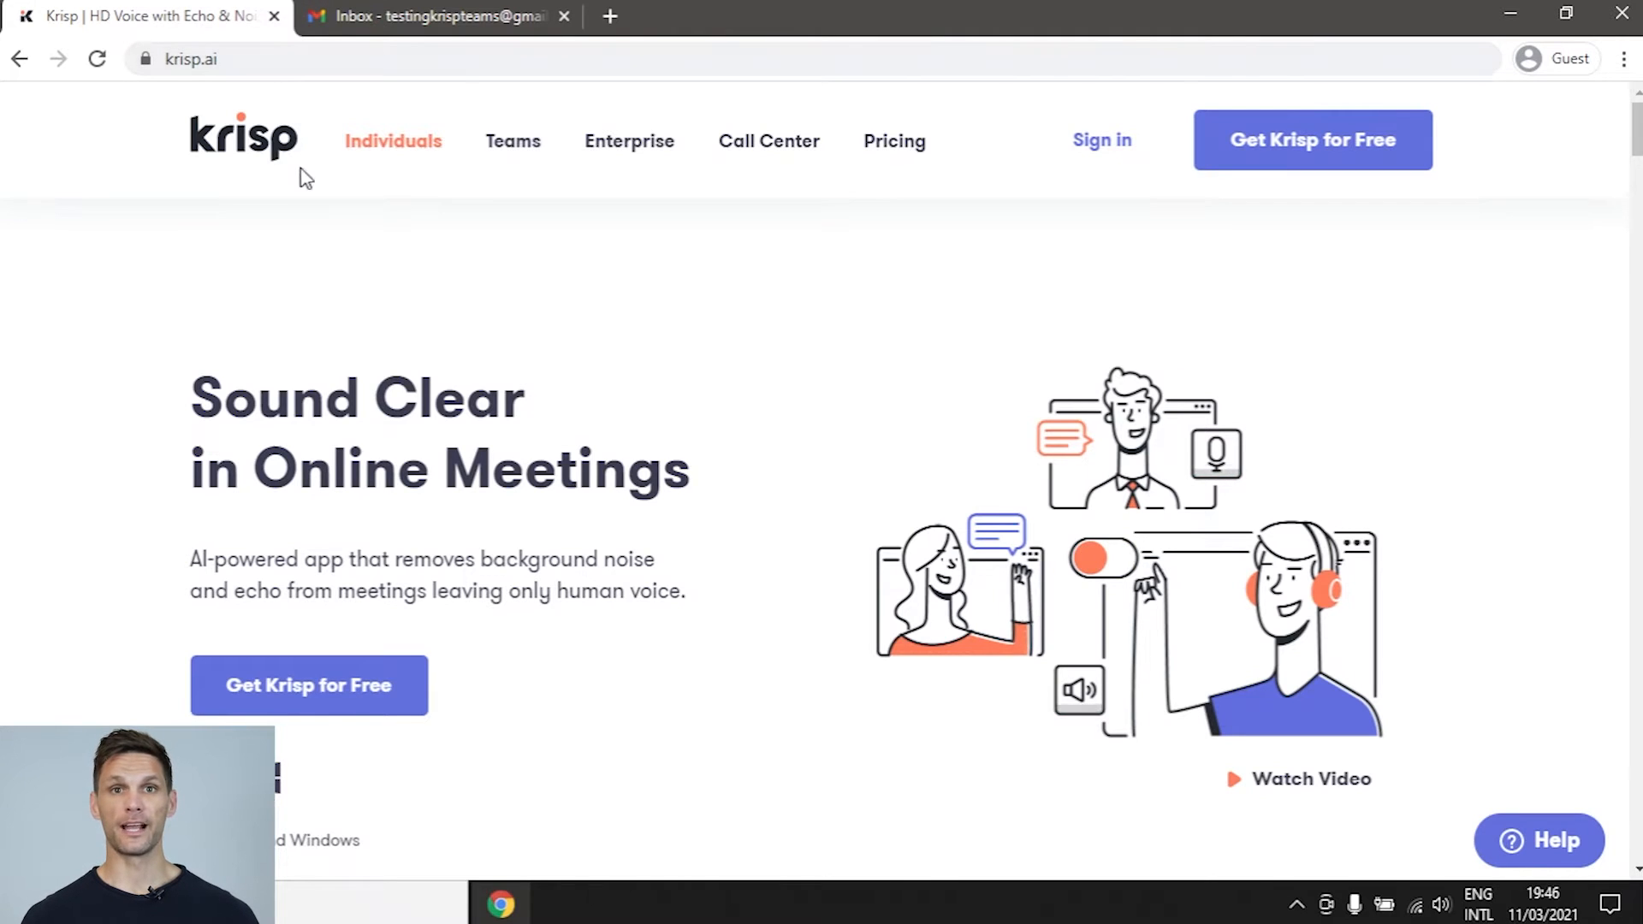
left_click(511, 140)
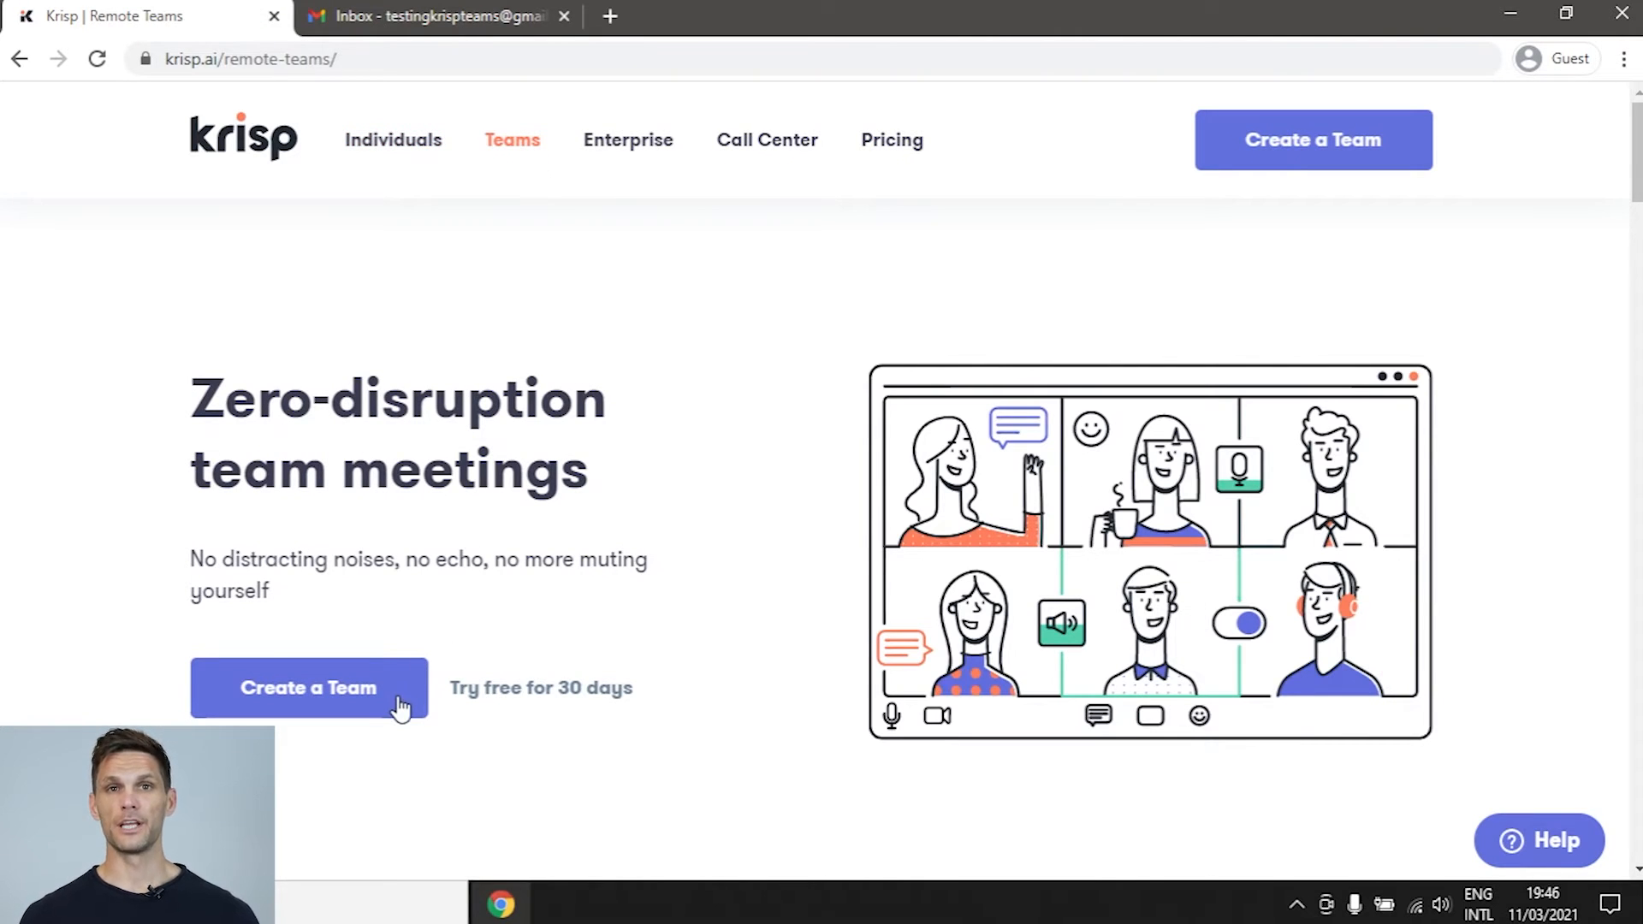
left_click(308, 688)
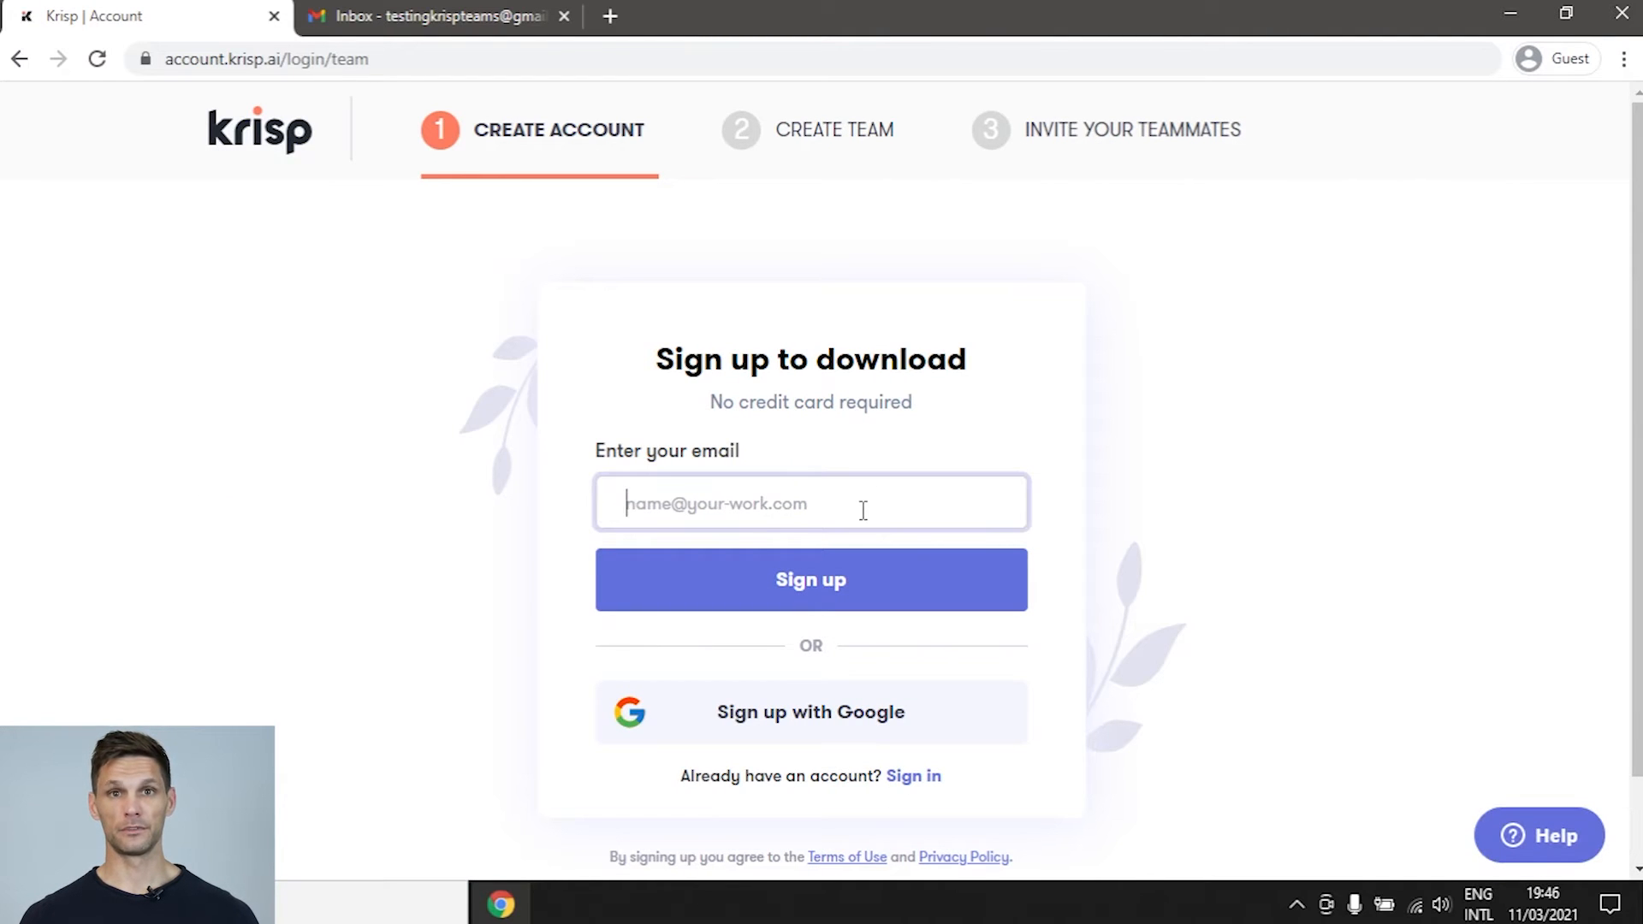
left_click(810, 580)
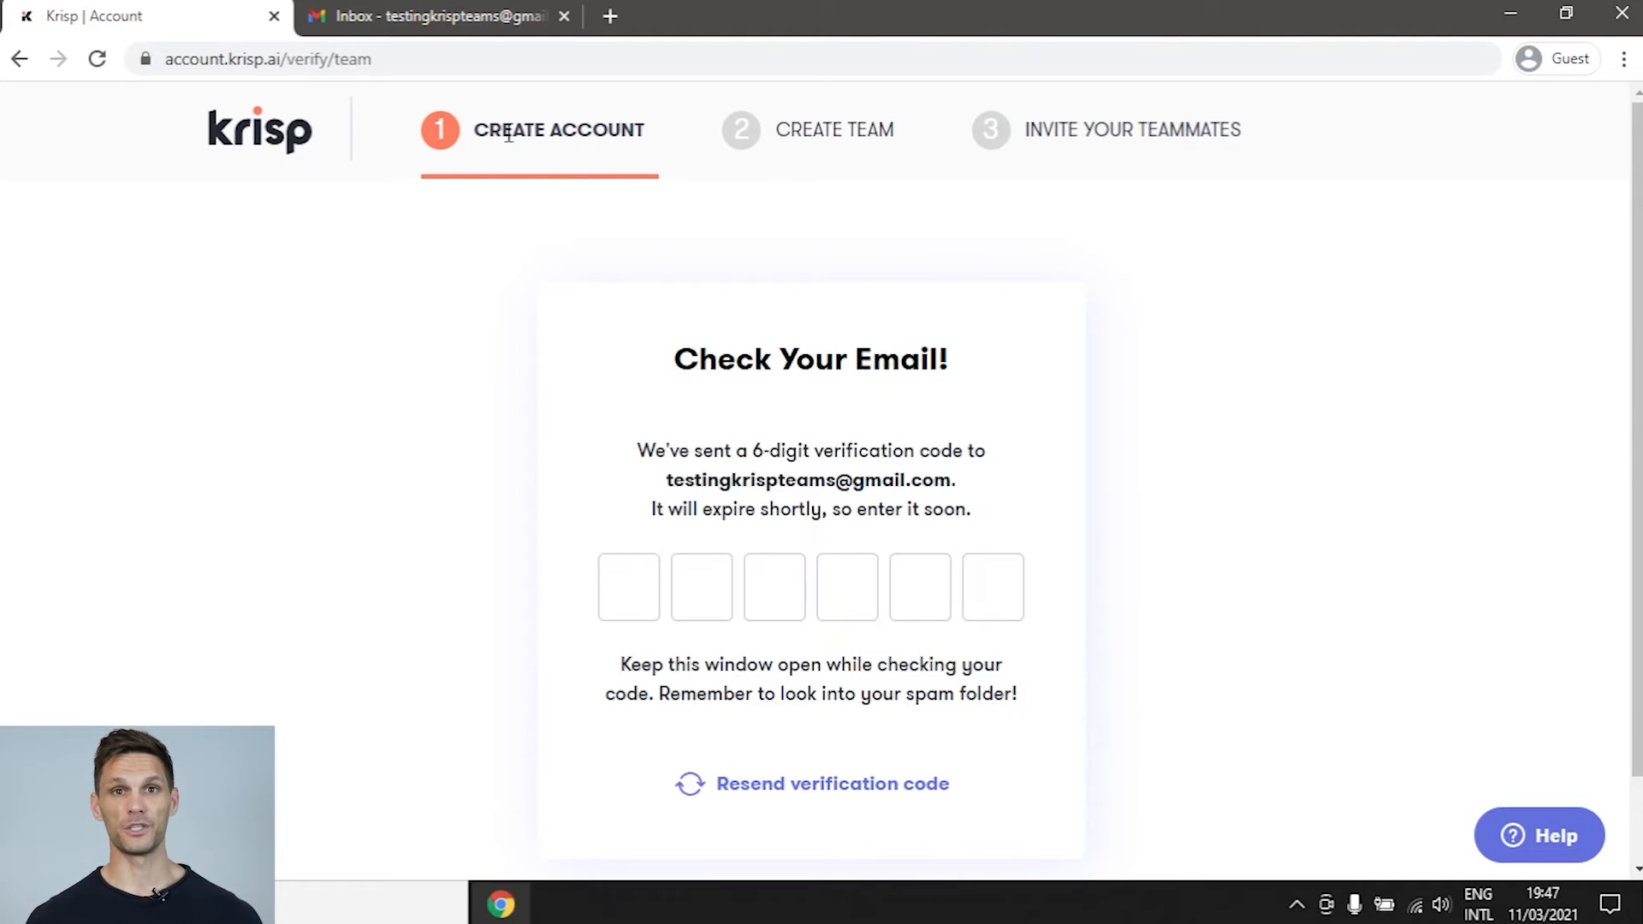
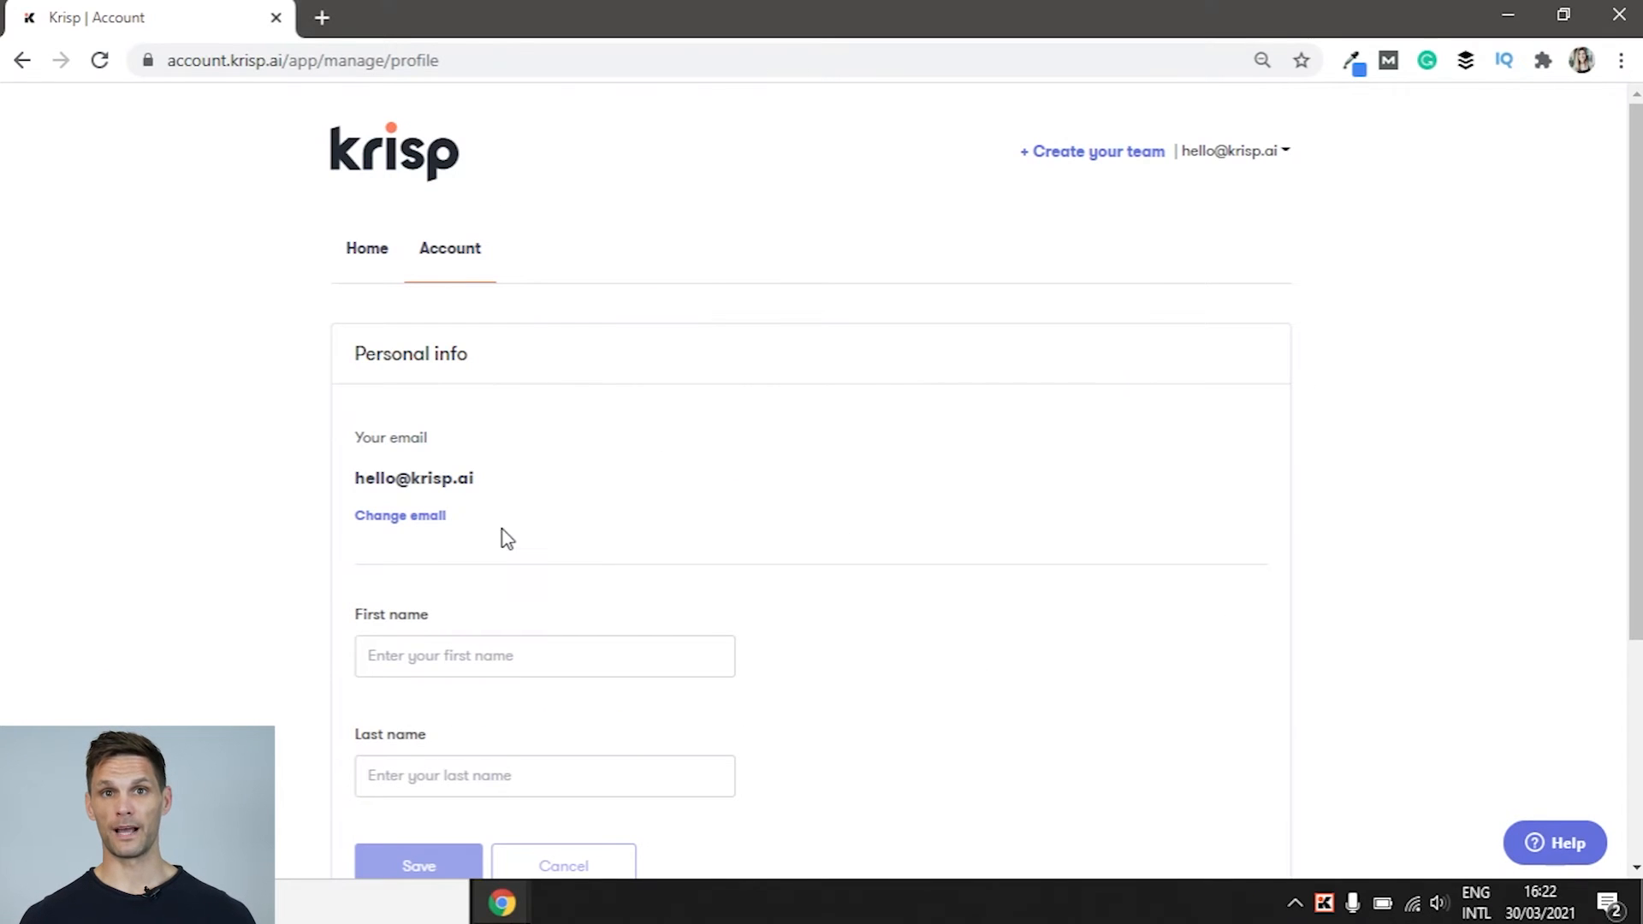
mouse_move(1149, 173)
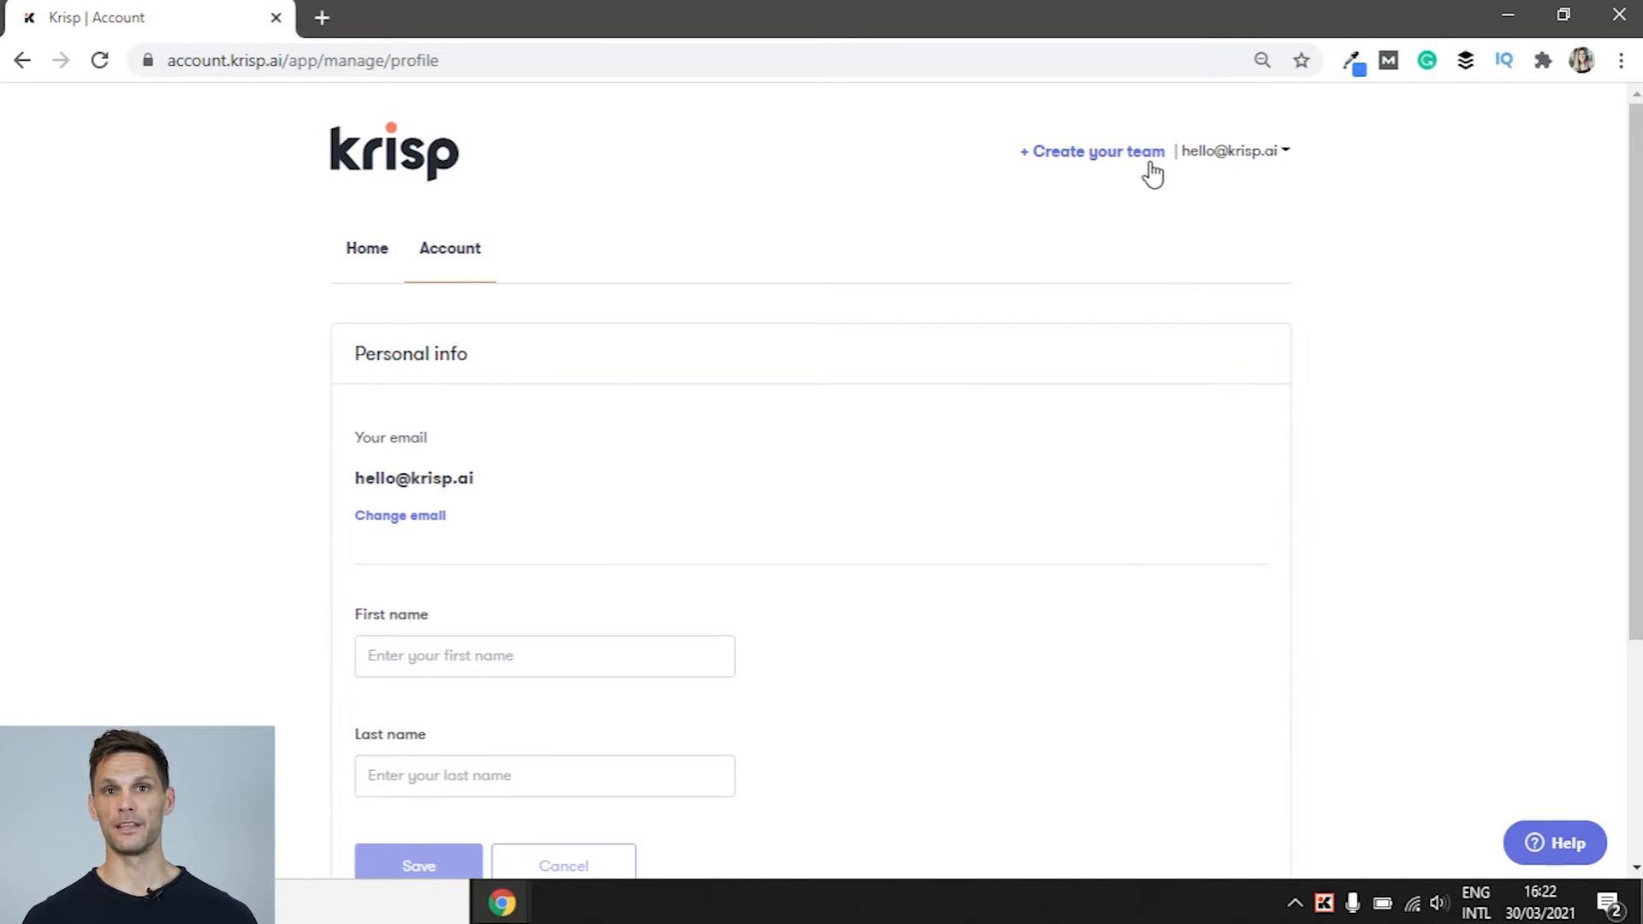
left_click(1090, 151)
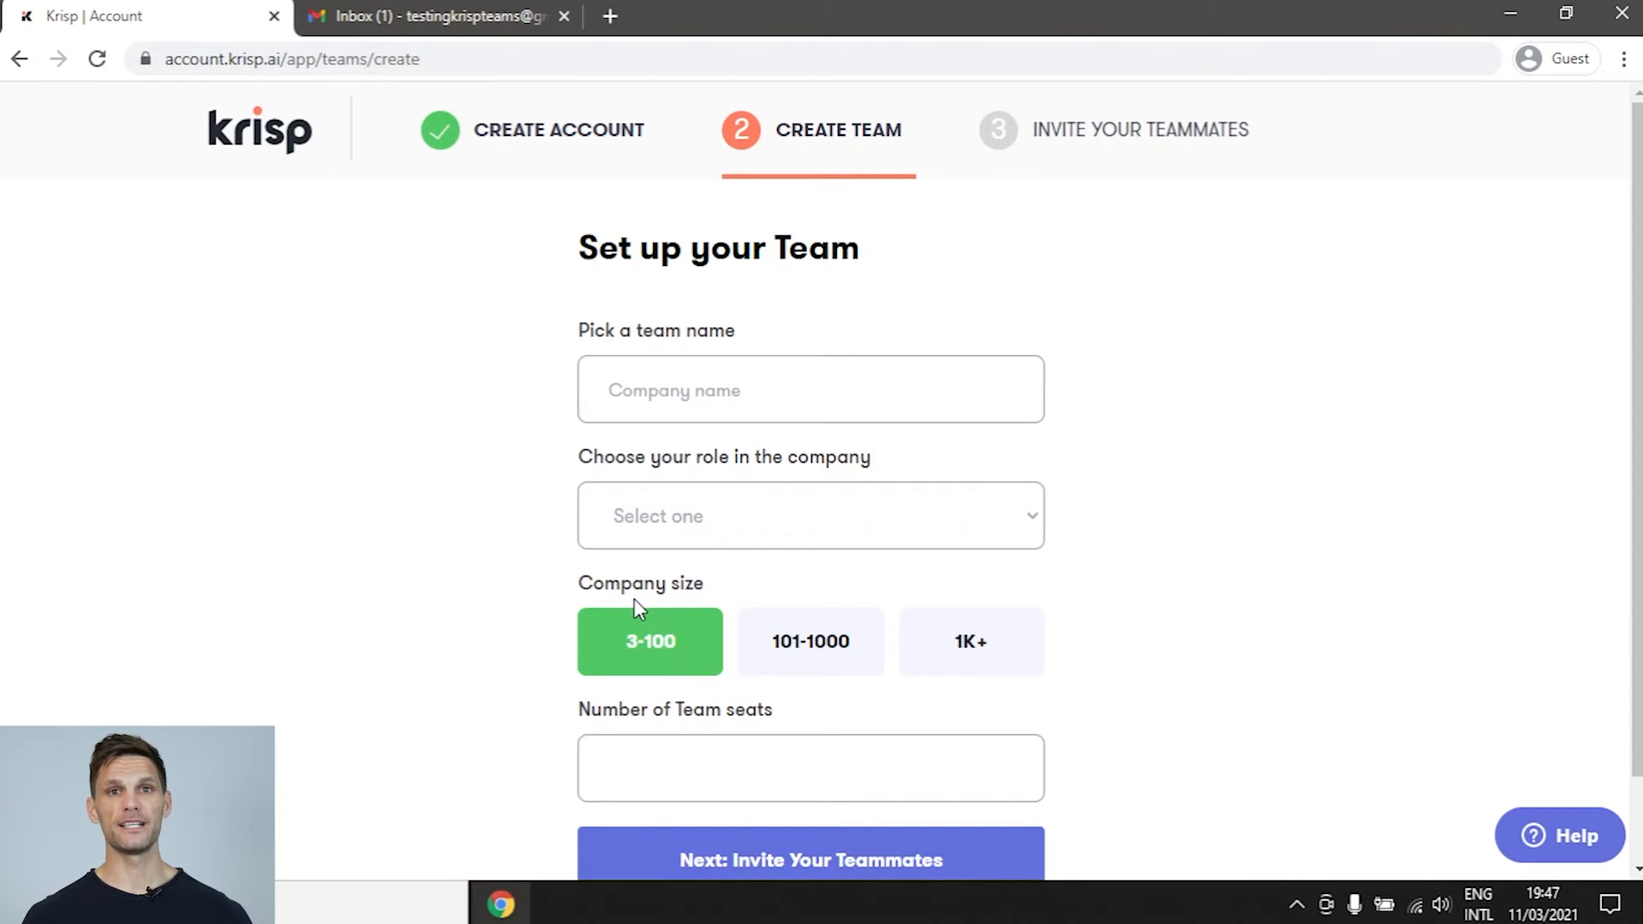
mouse_move(760, 438)
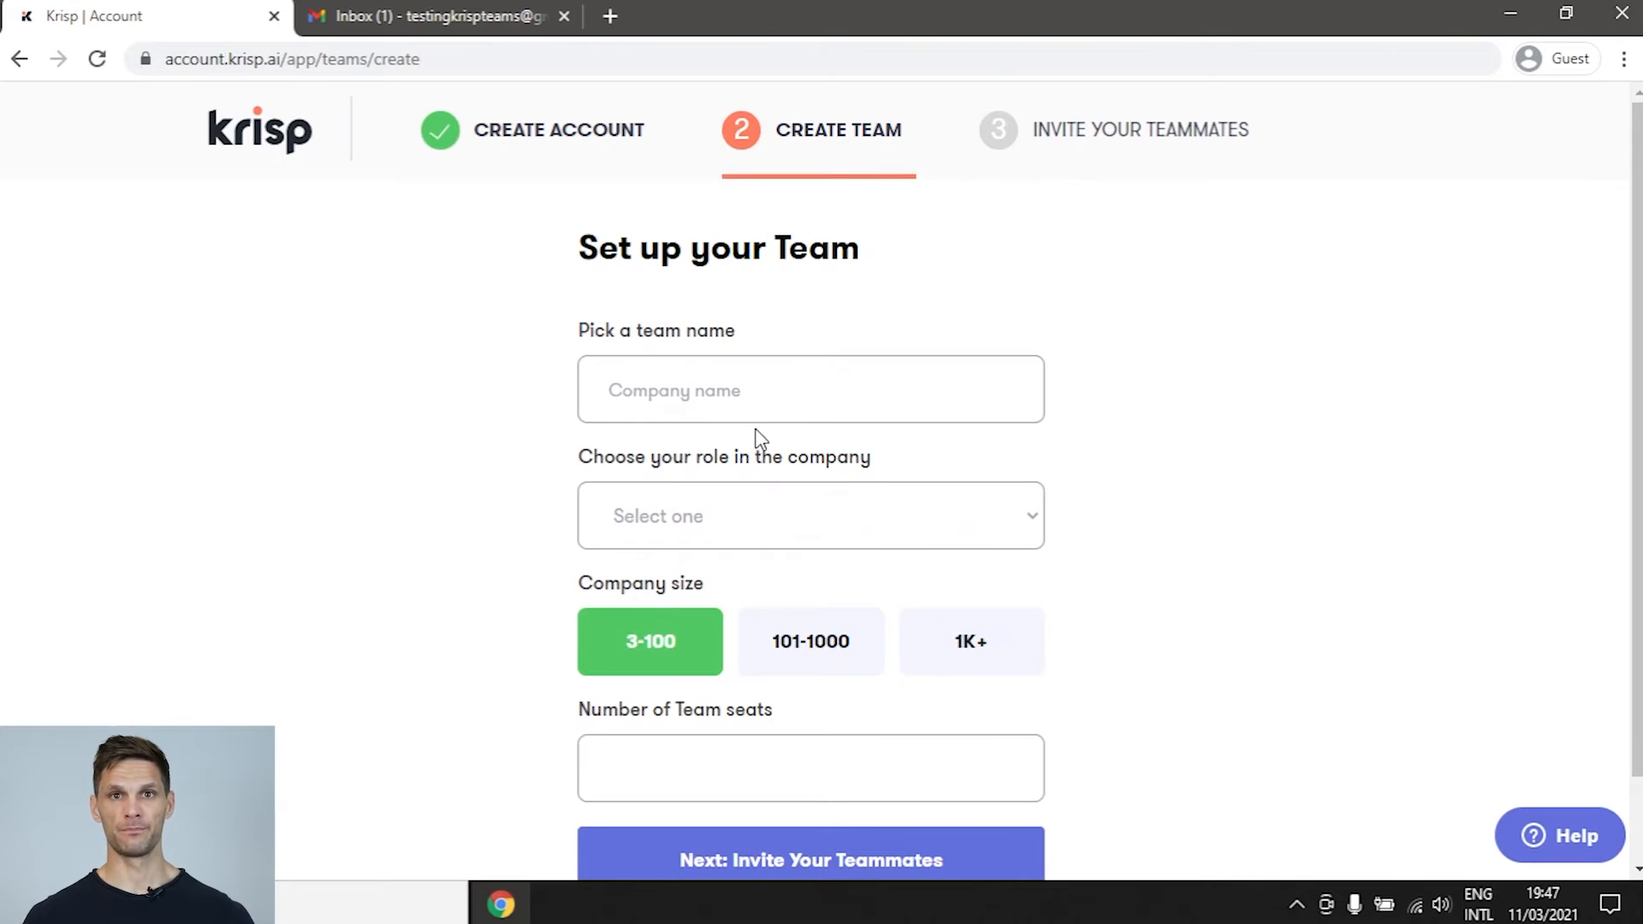
- Name the team Krisp with role Management, company size 3-100 and 20 seats, then continue to invitations
type("Kri")
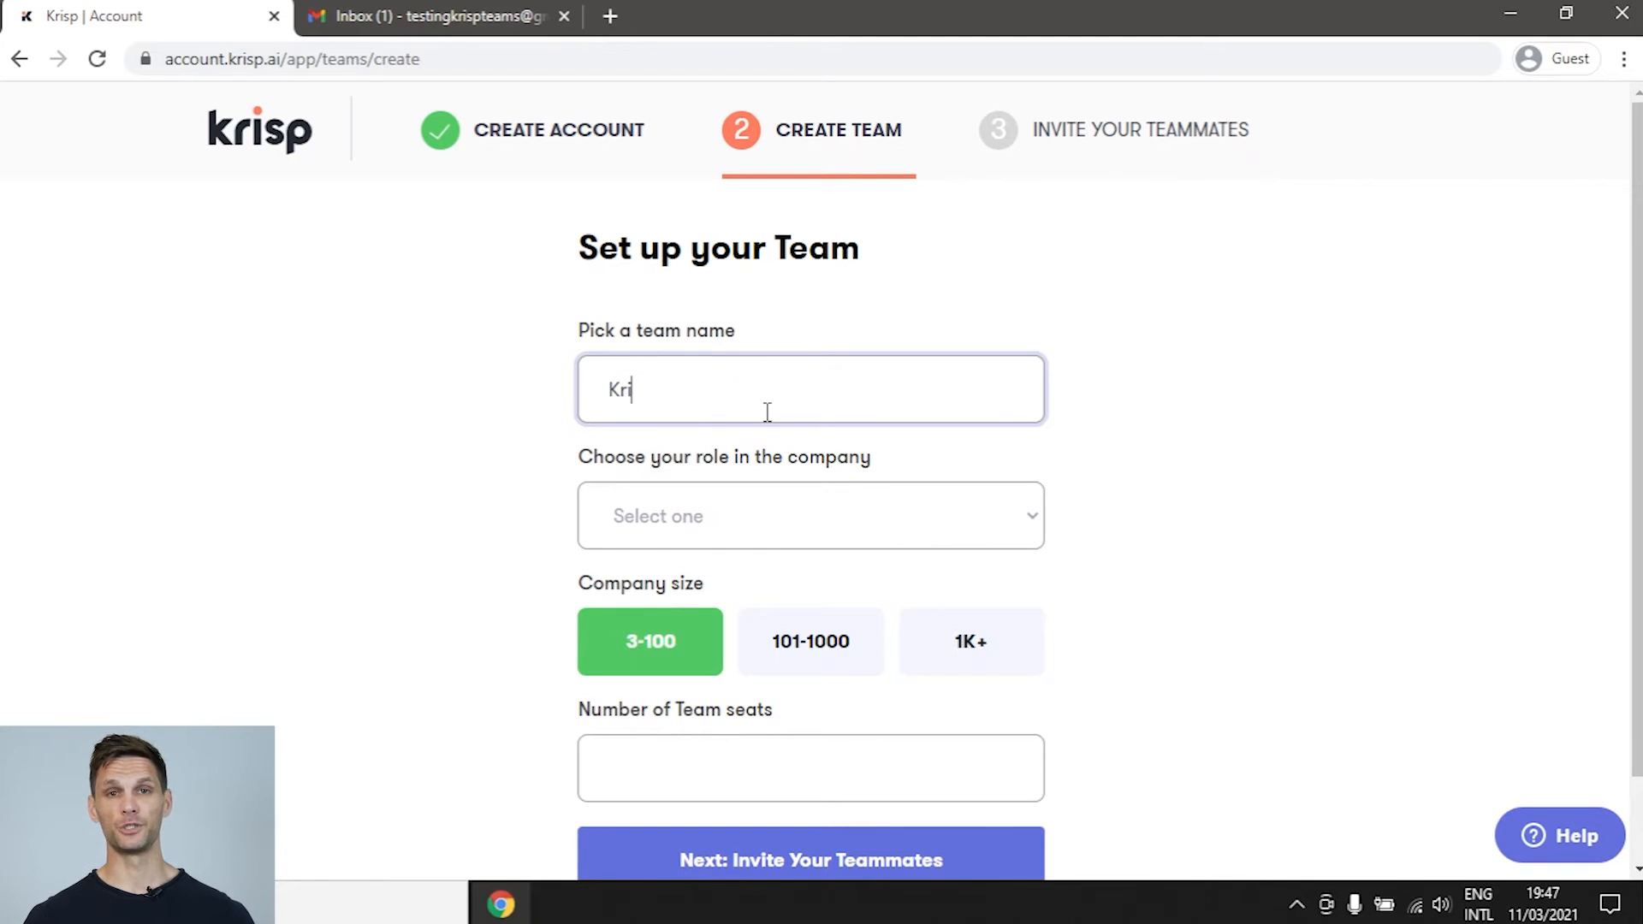
left_click(809, 515)
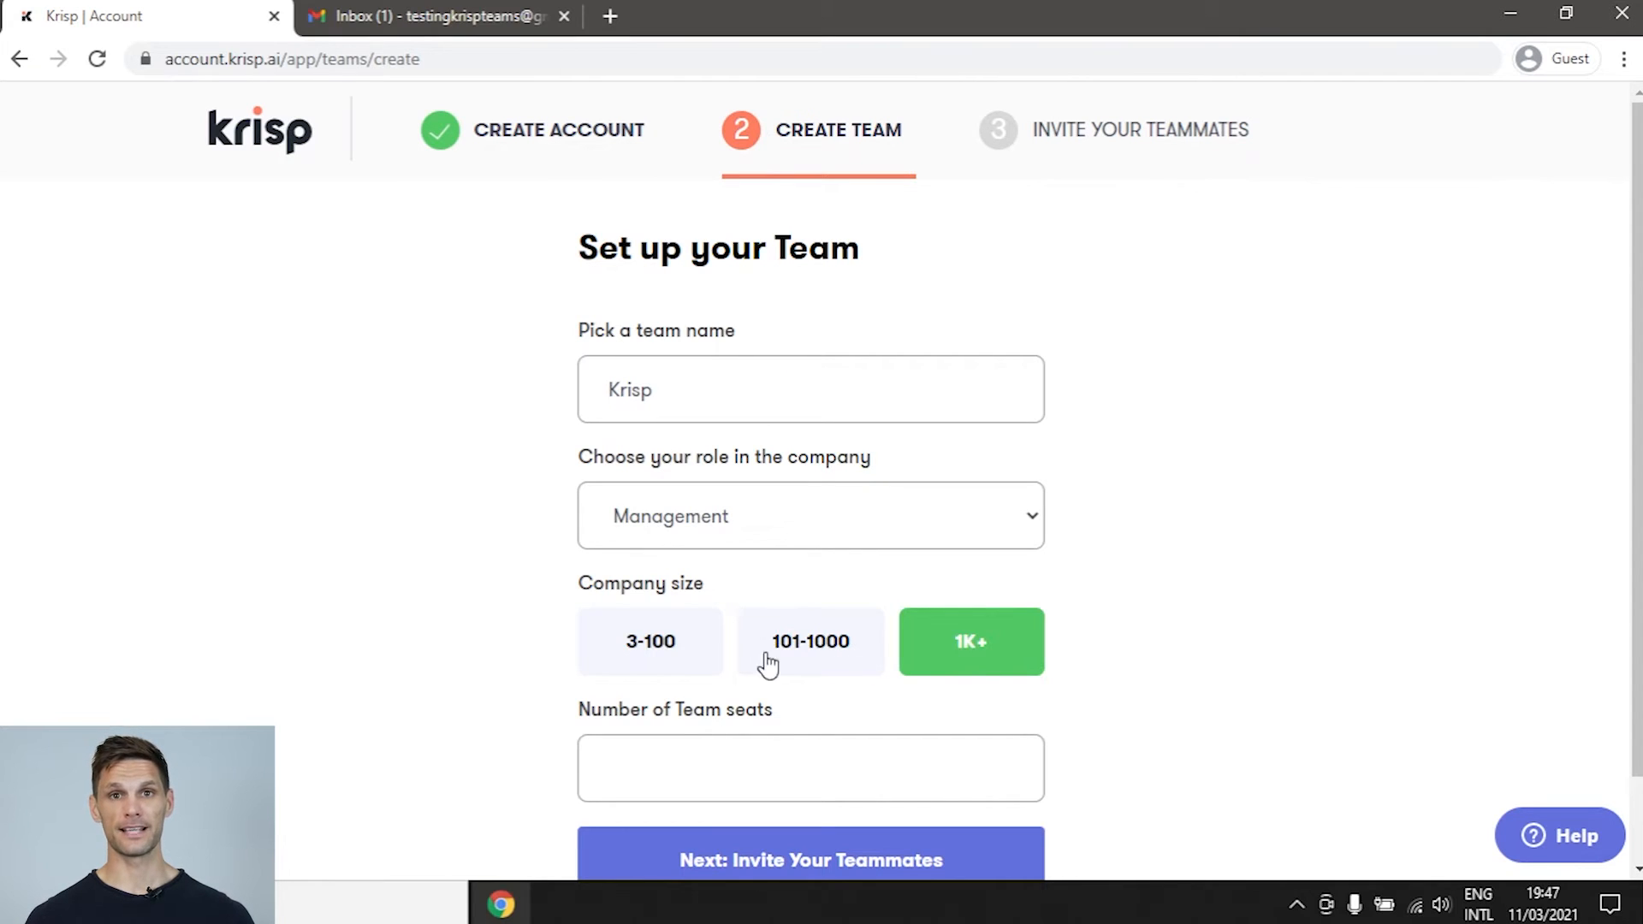
left_click(650, 640)
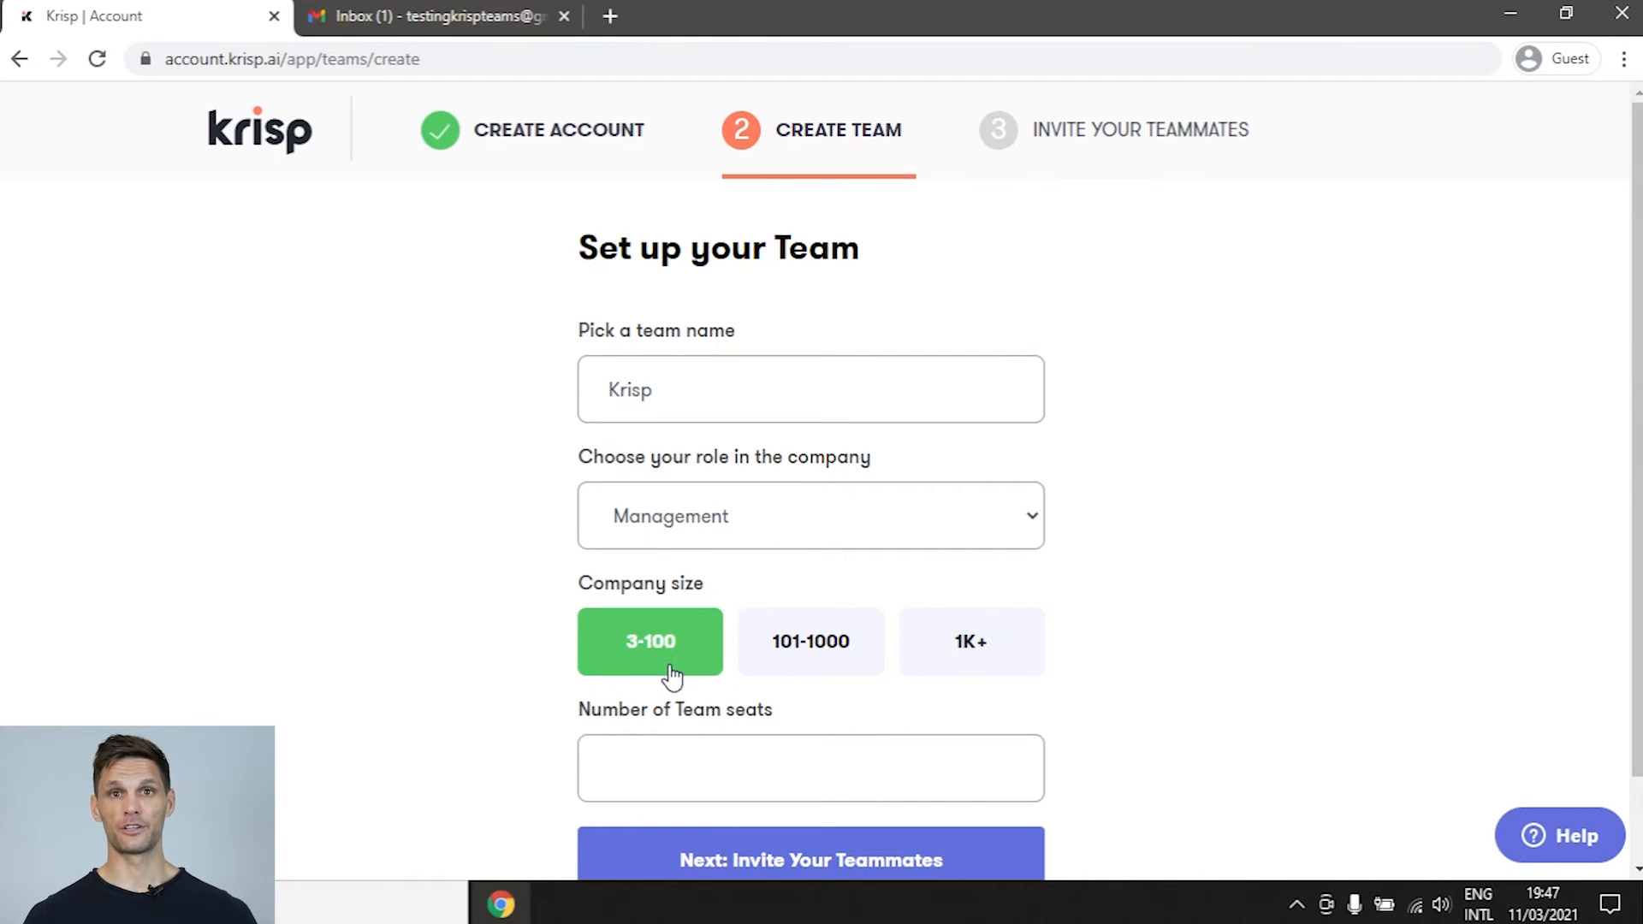
left_click(809, 766)
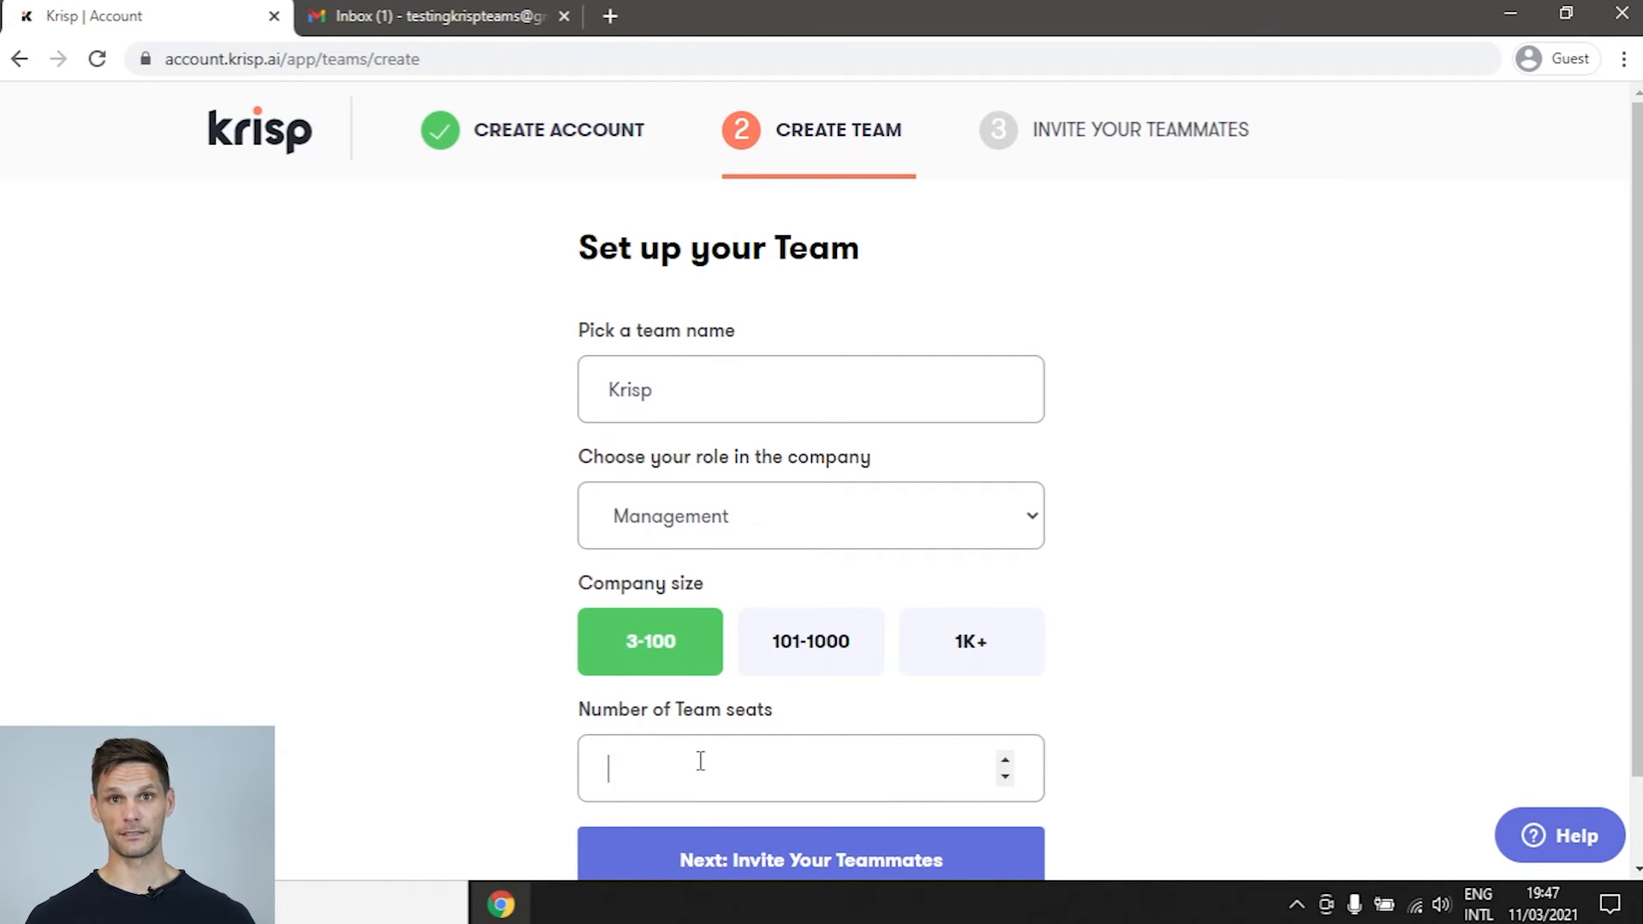
type("20")
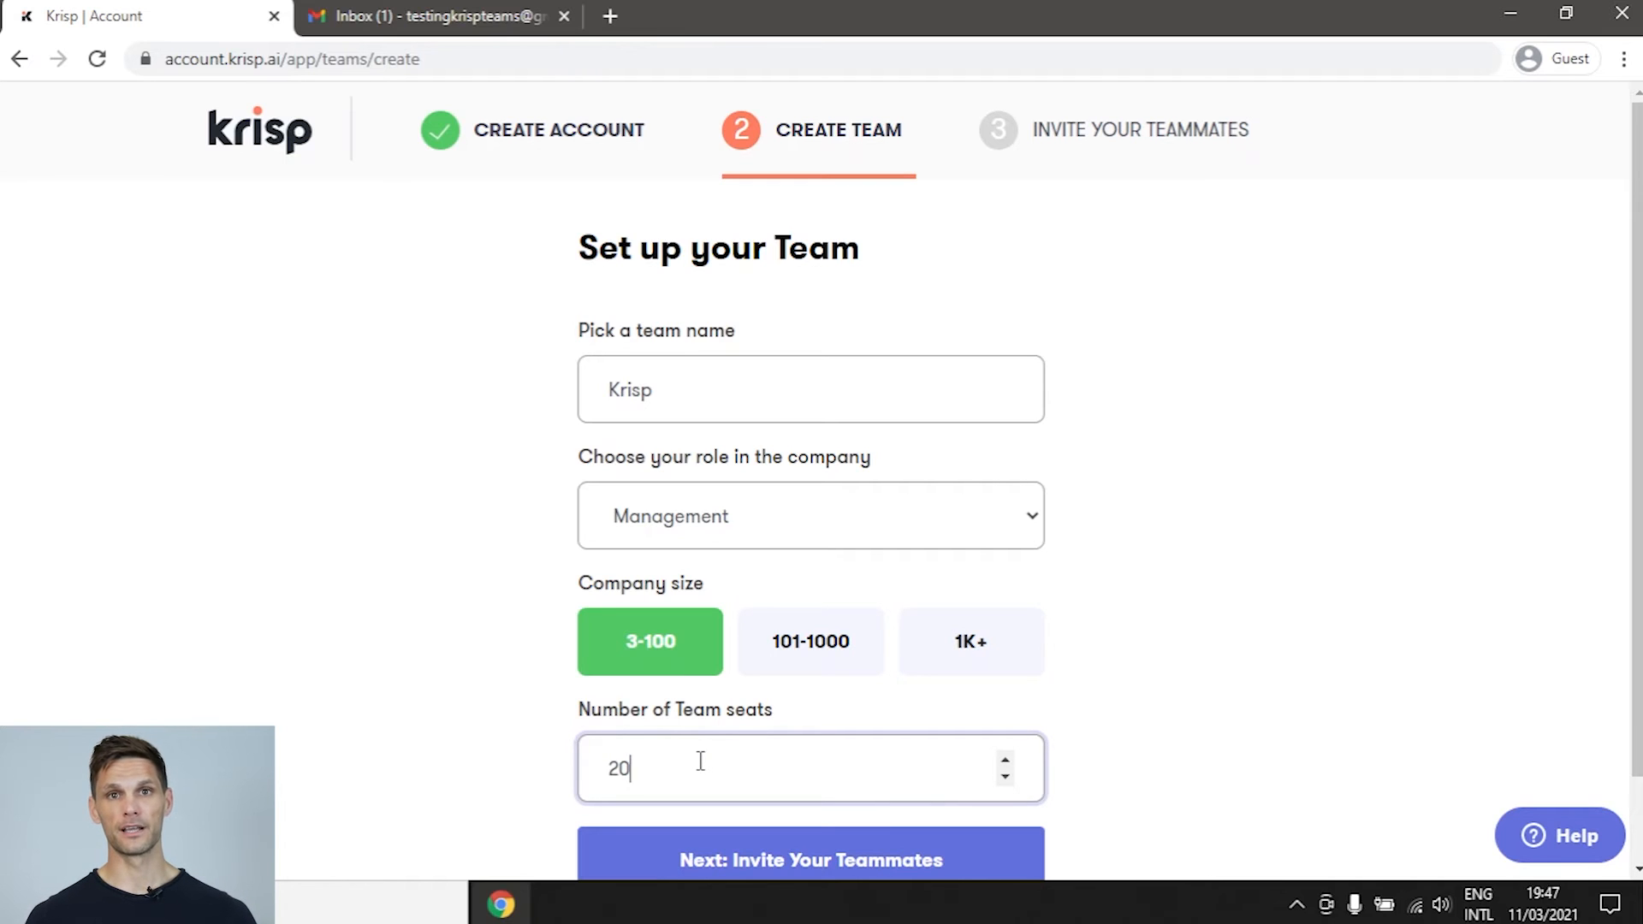
left_click(1002, 780)
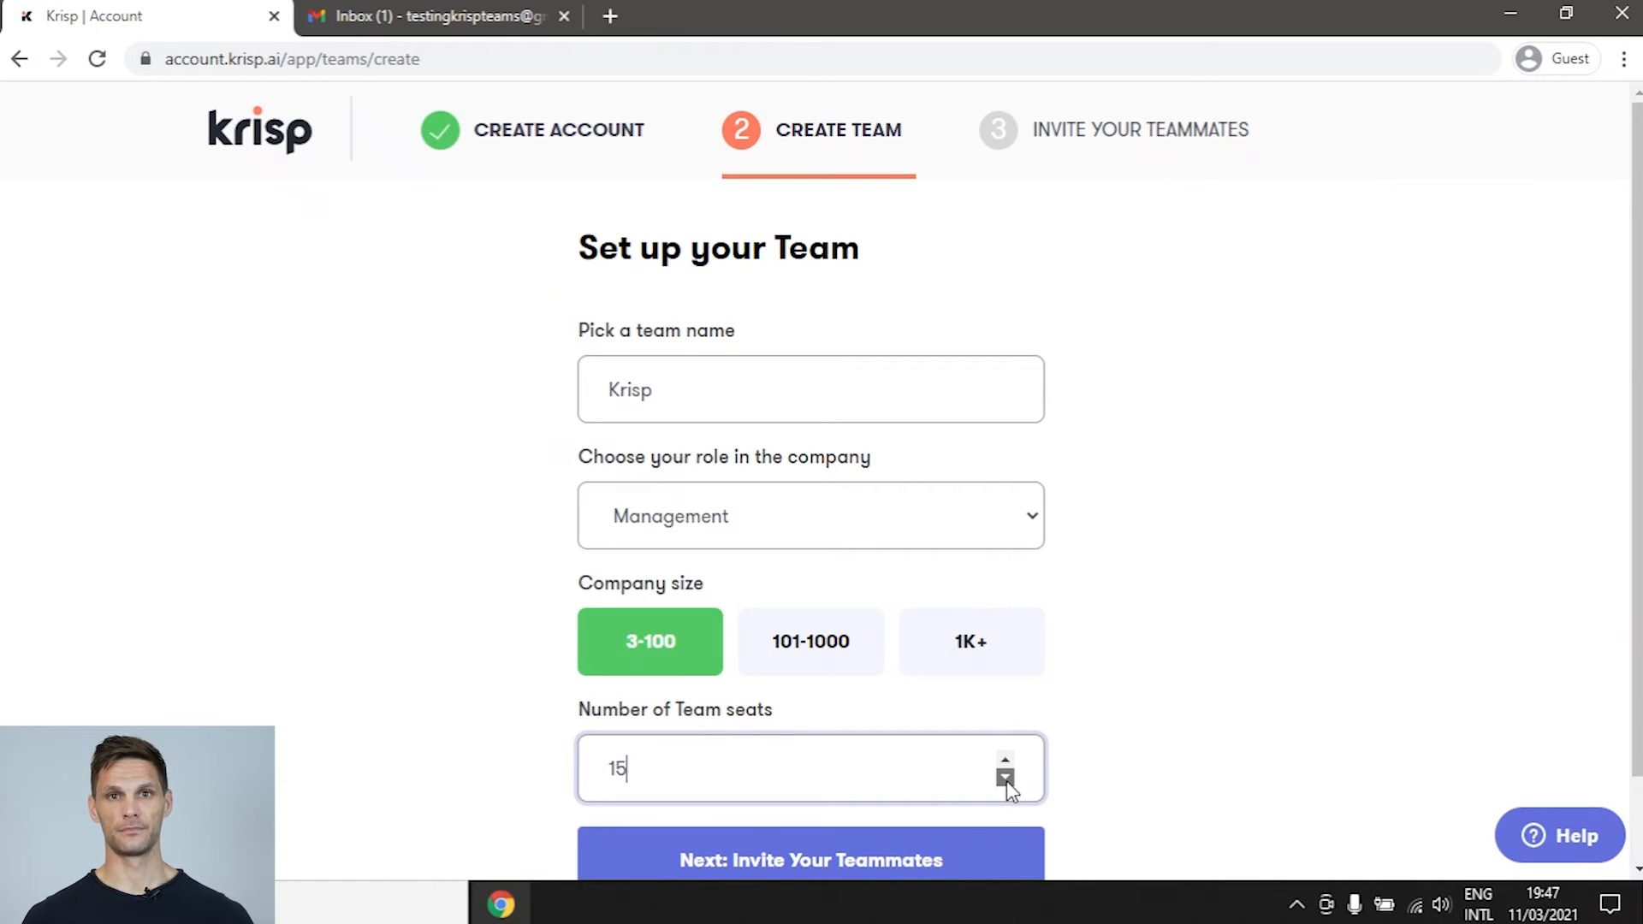
left_click(1003, 758)
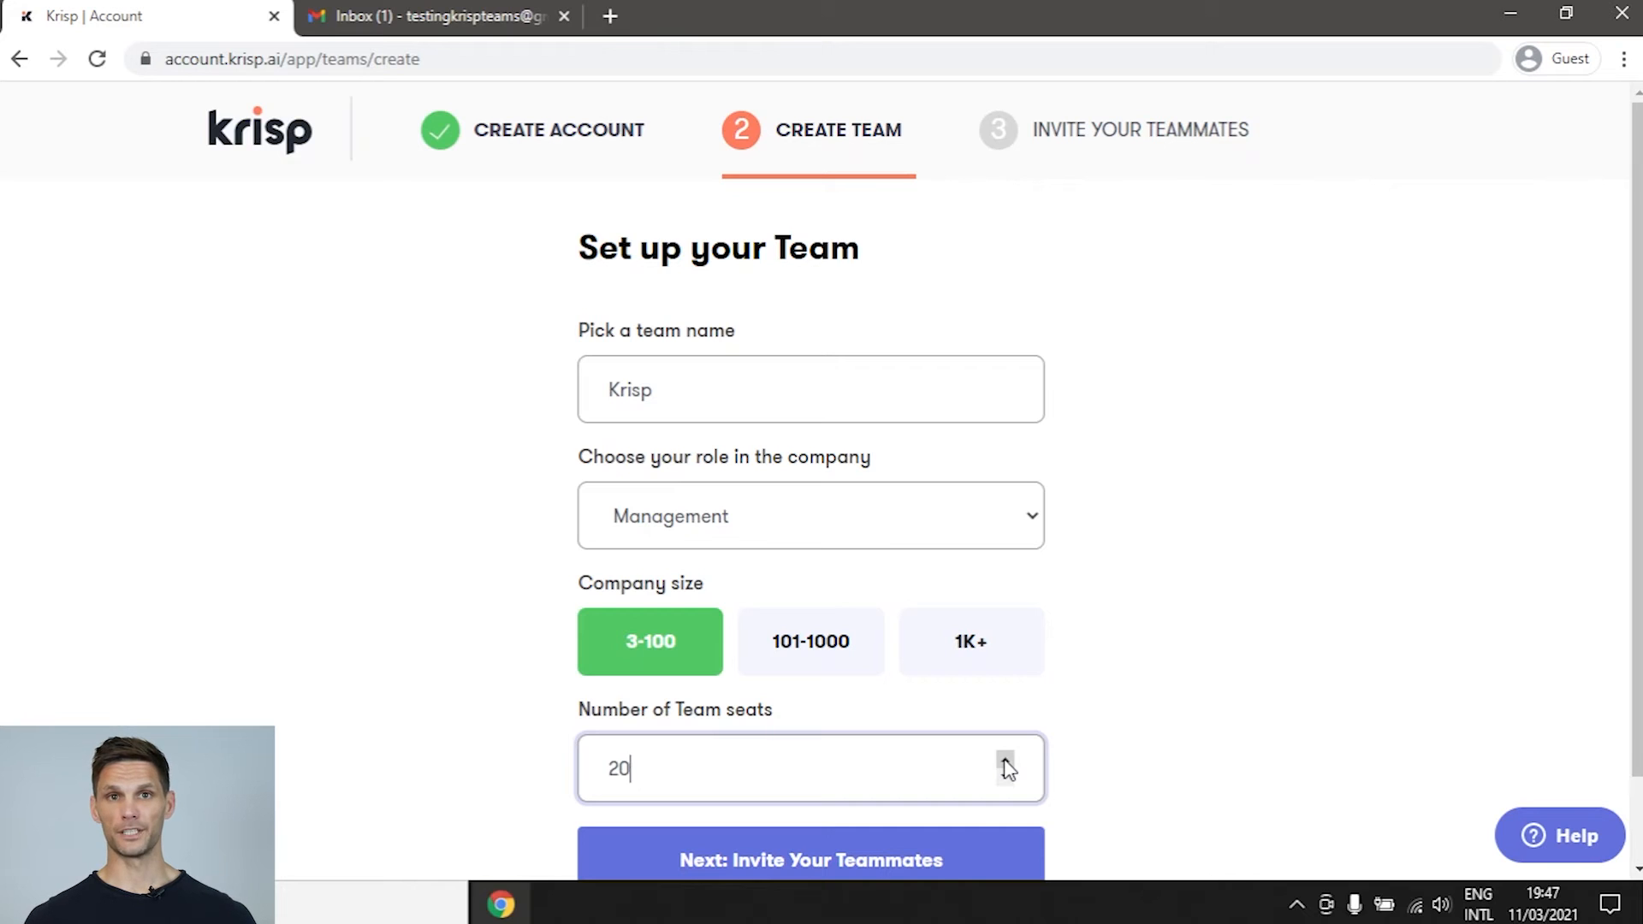
left_click(810, 861)
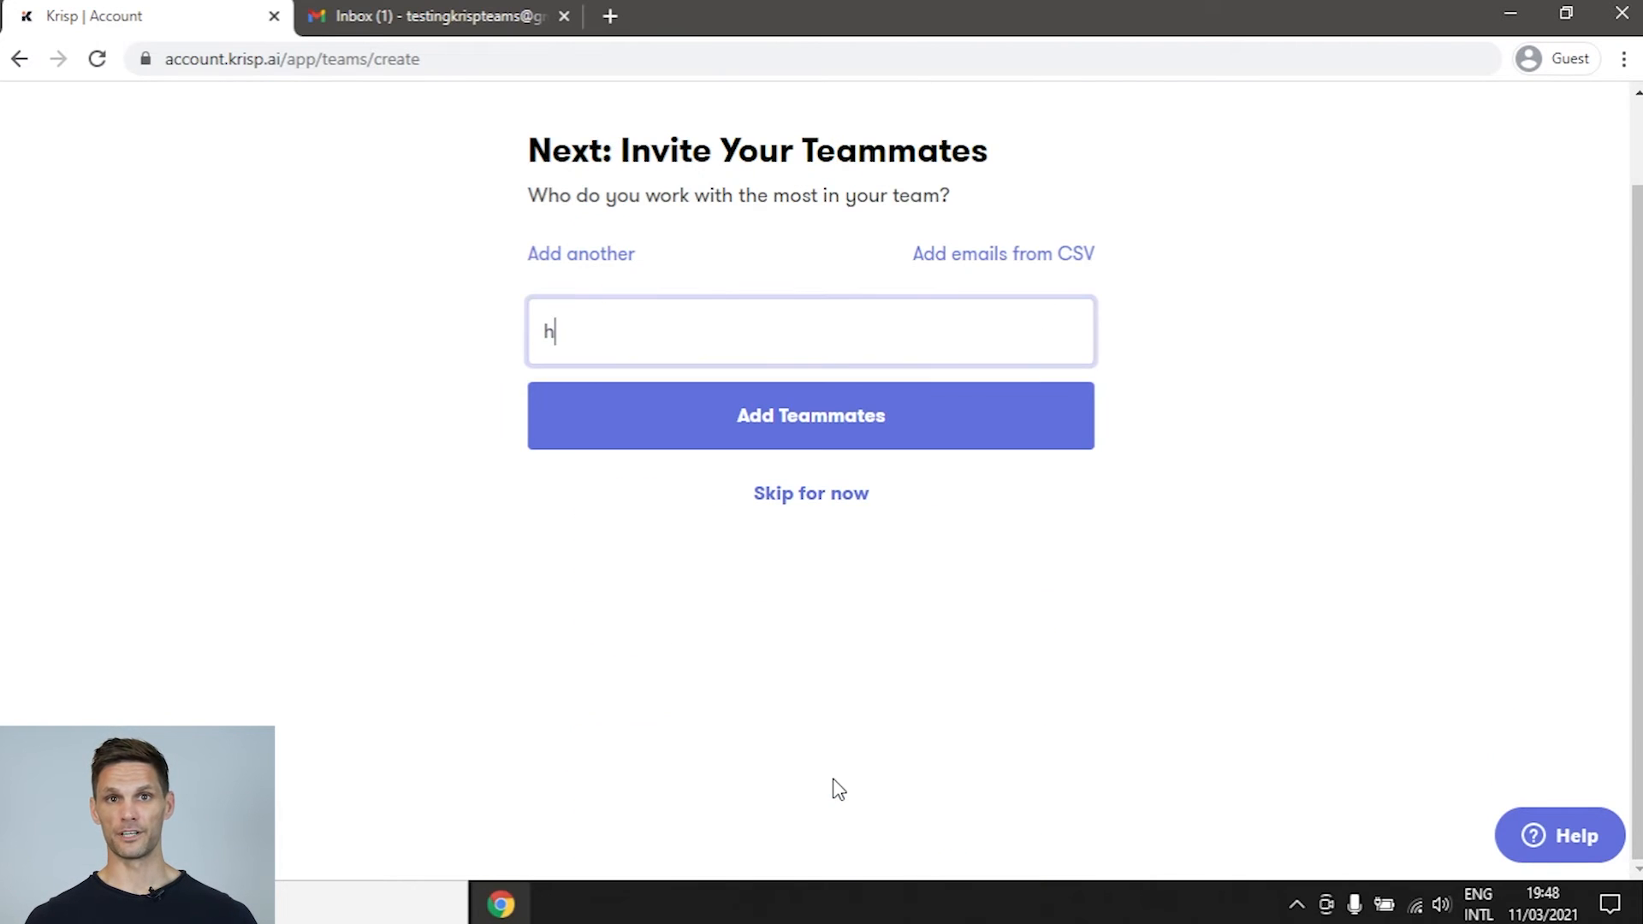
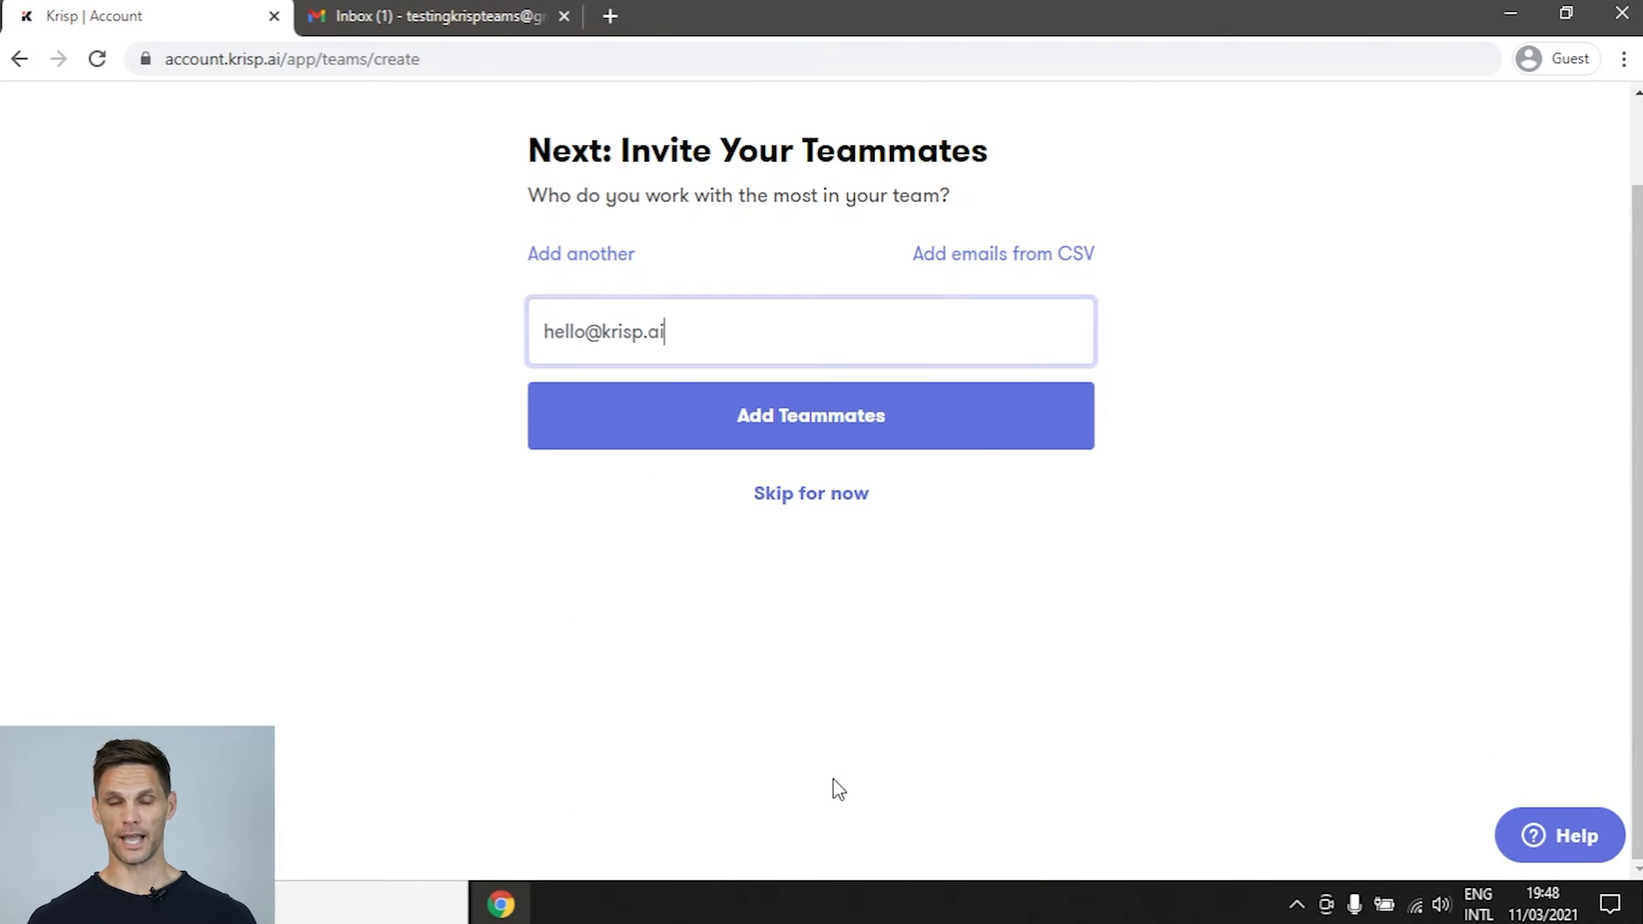
left_click(809, 414)
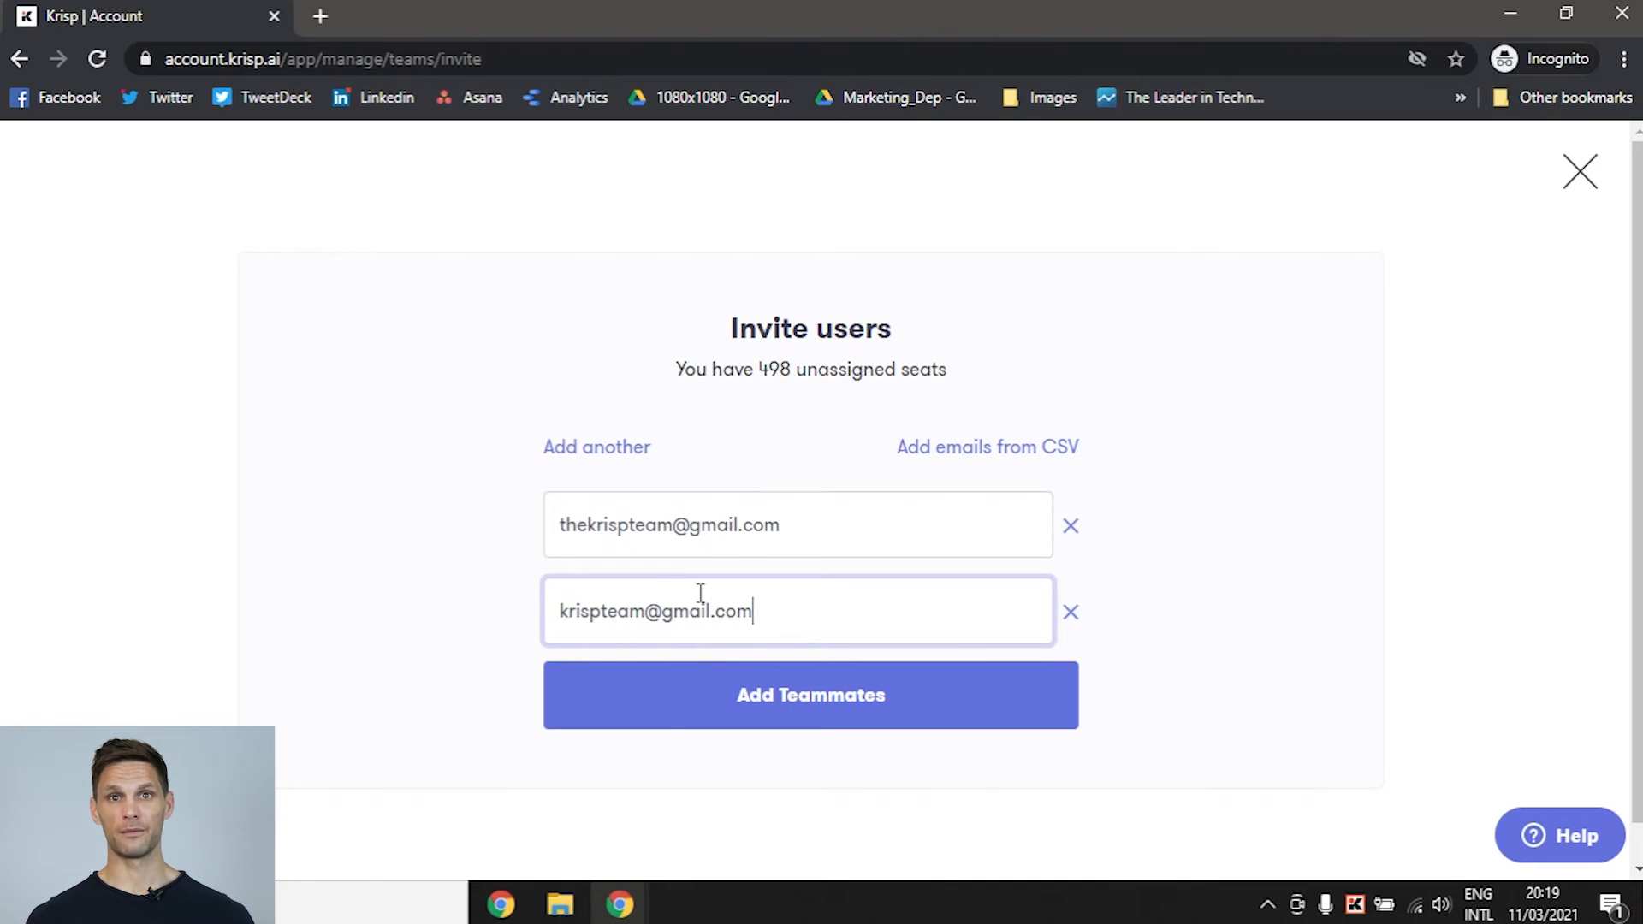
left_click(985, 447)
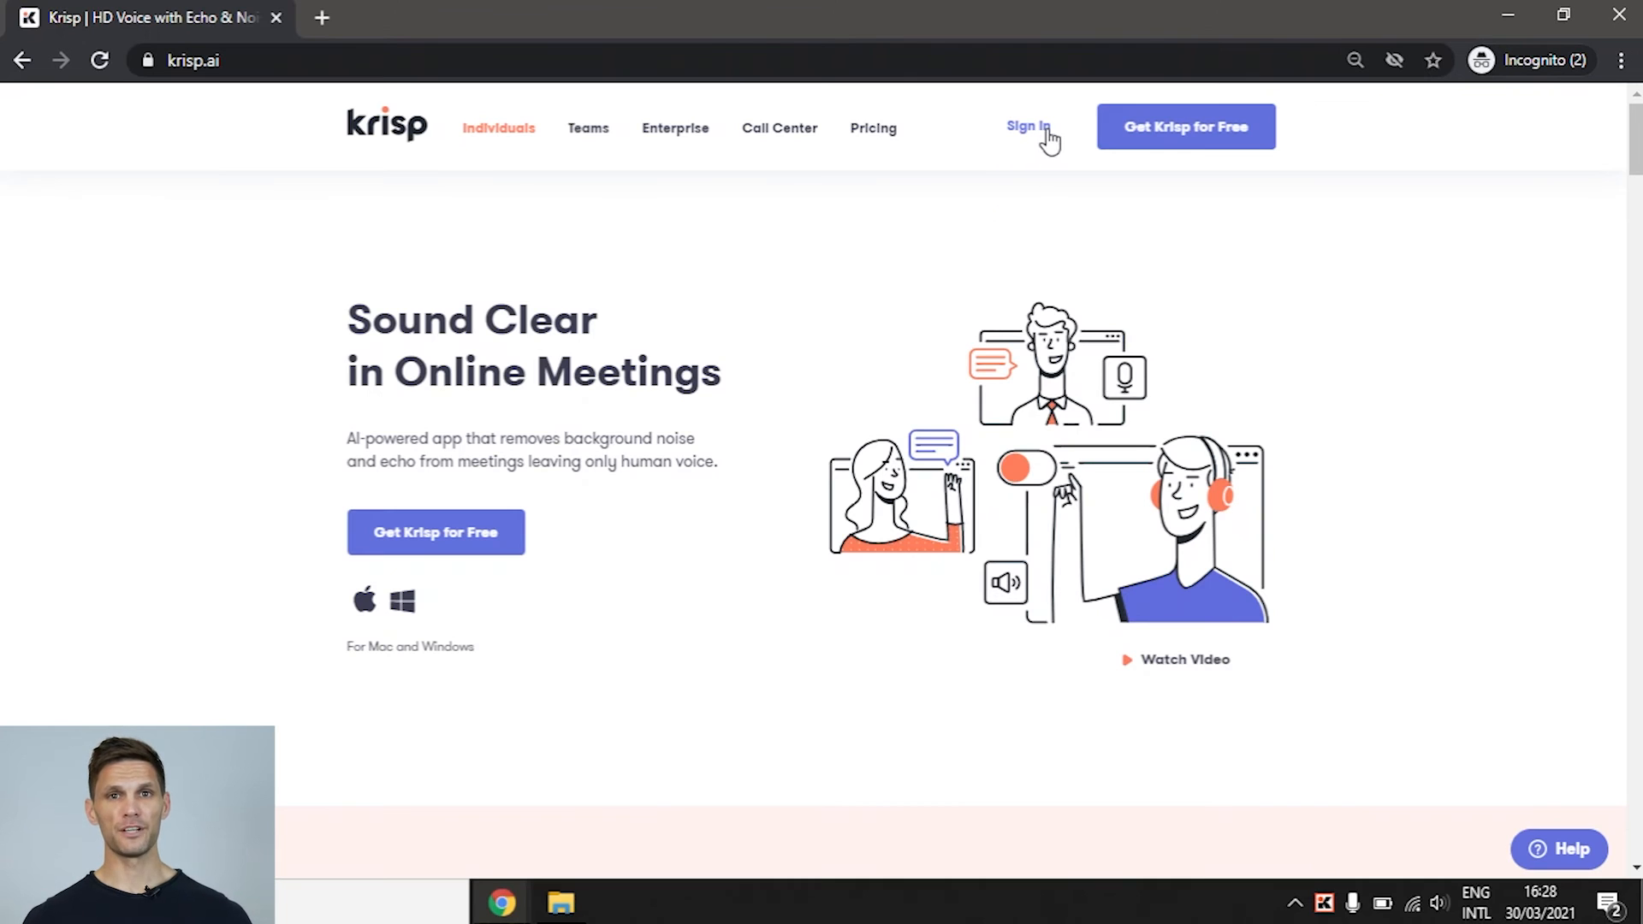
- Sign in with single sign-on using the company domain to reach the team dashboard
left_click(1026, 126)
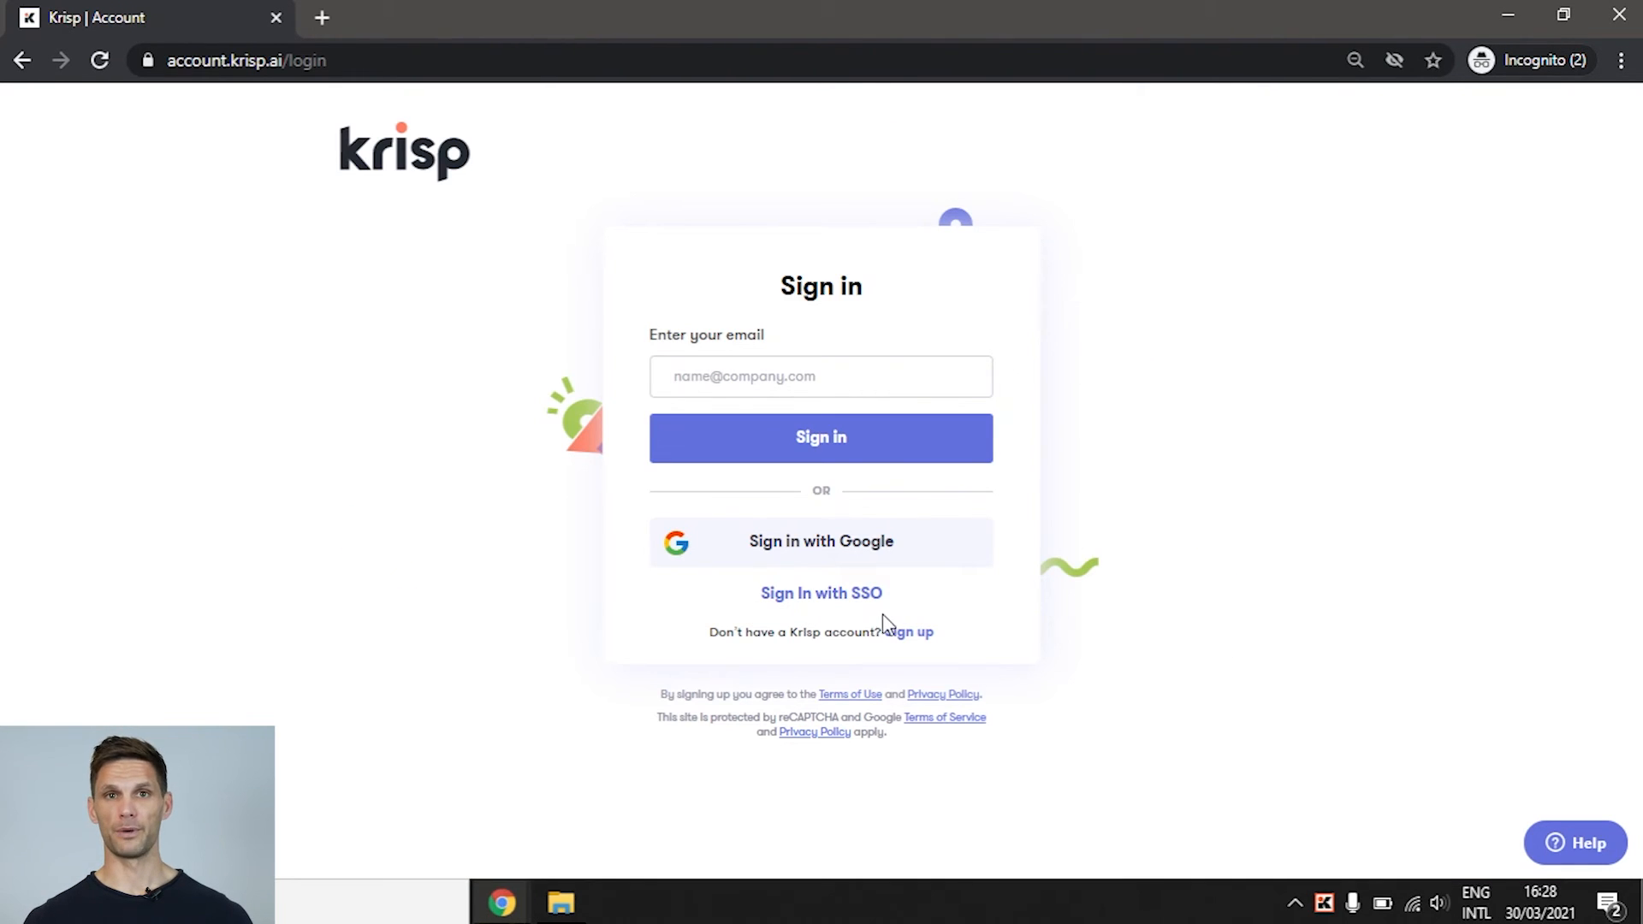
left_click(820, 594)
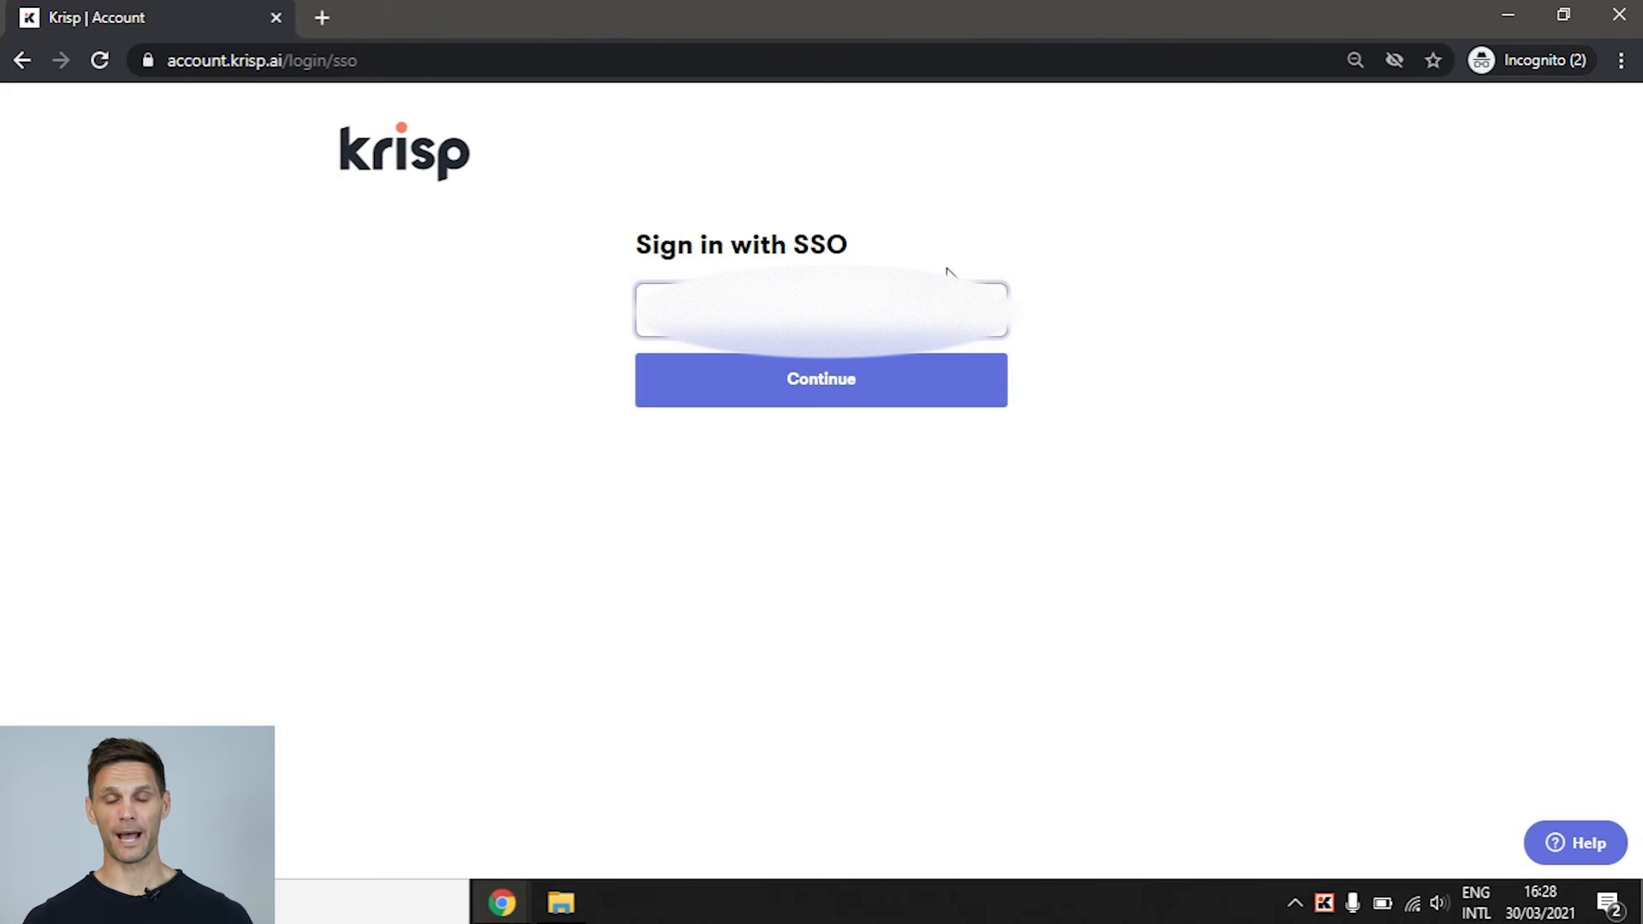
mouse_move(879, 404)
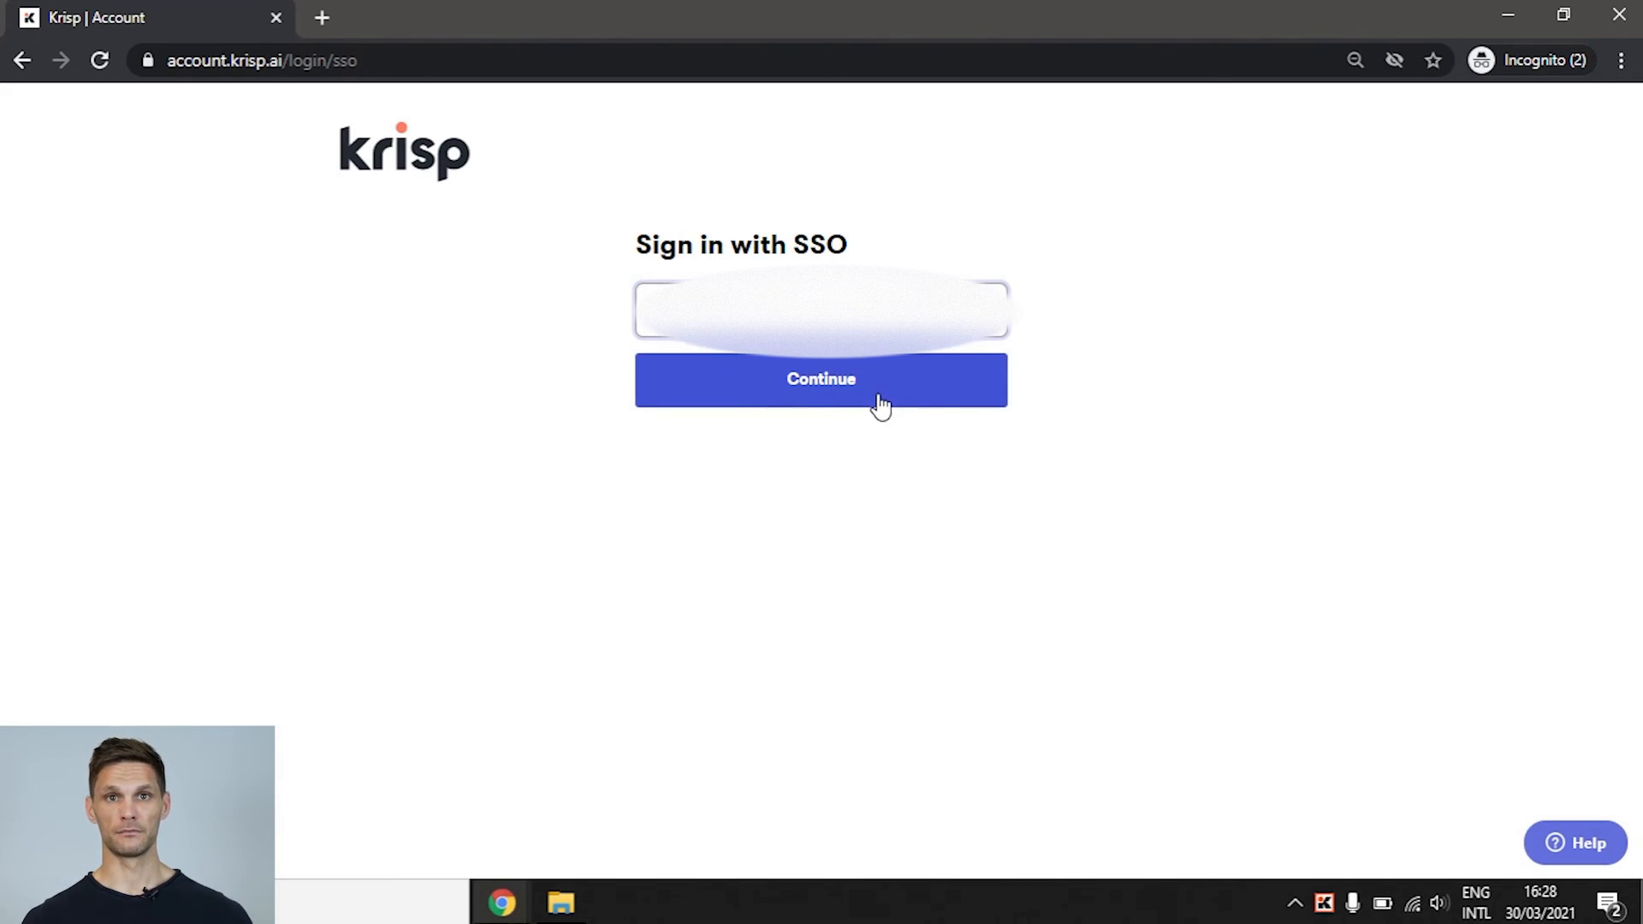
left_click(819, 310)
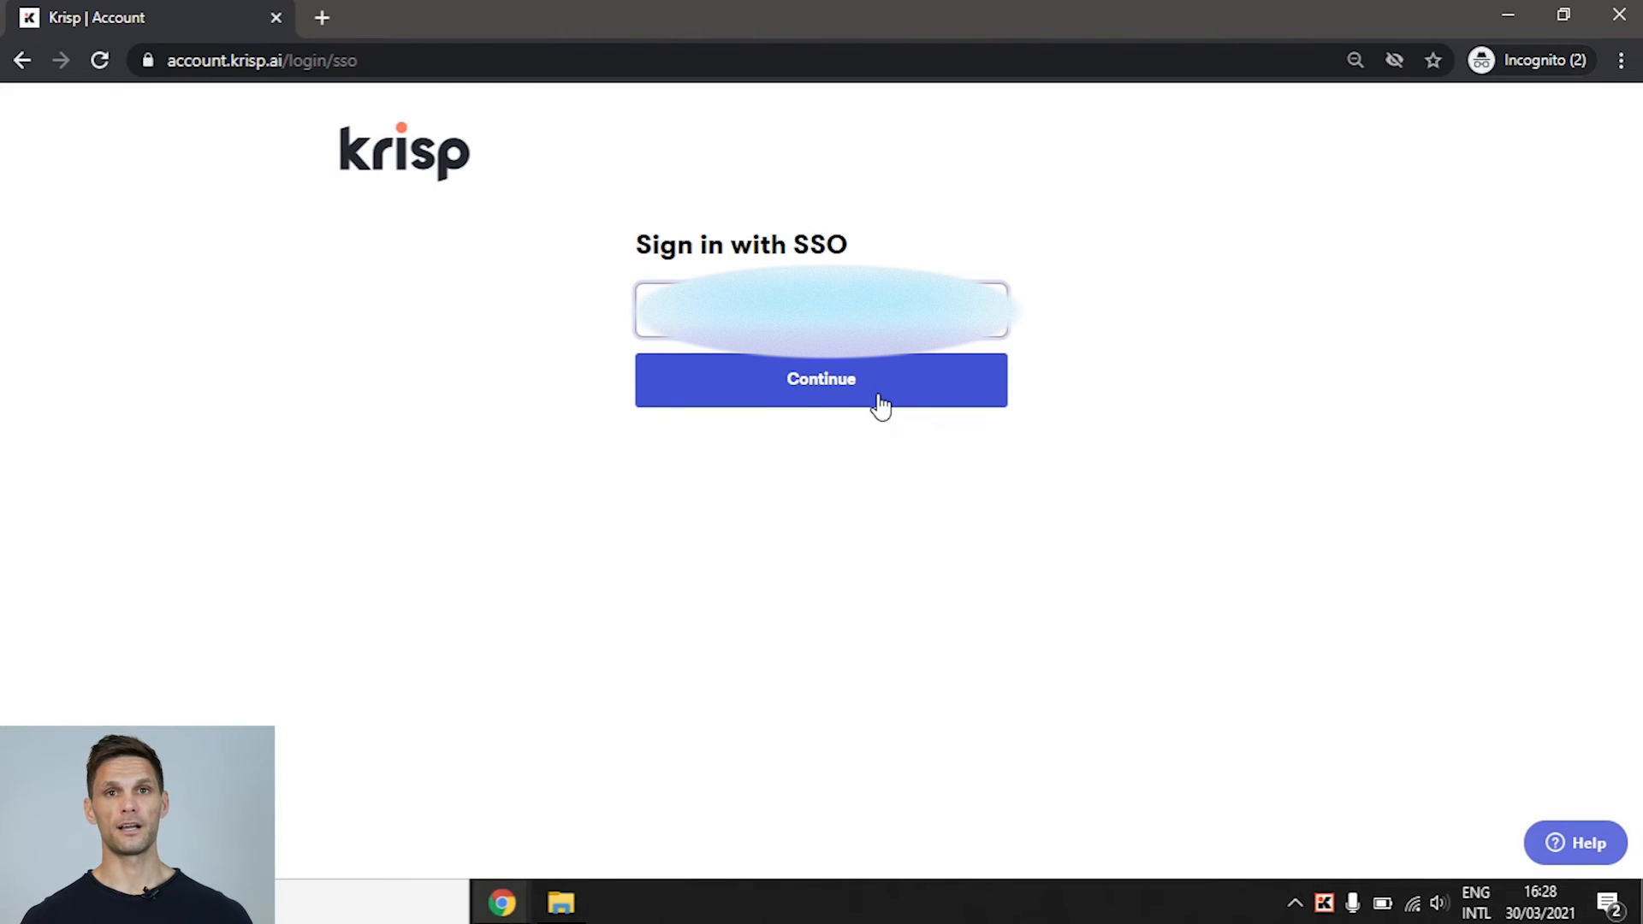
left_click(819, 378)
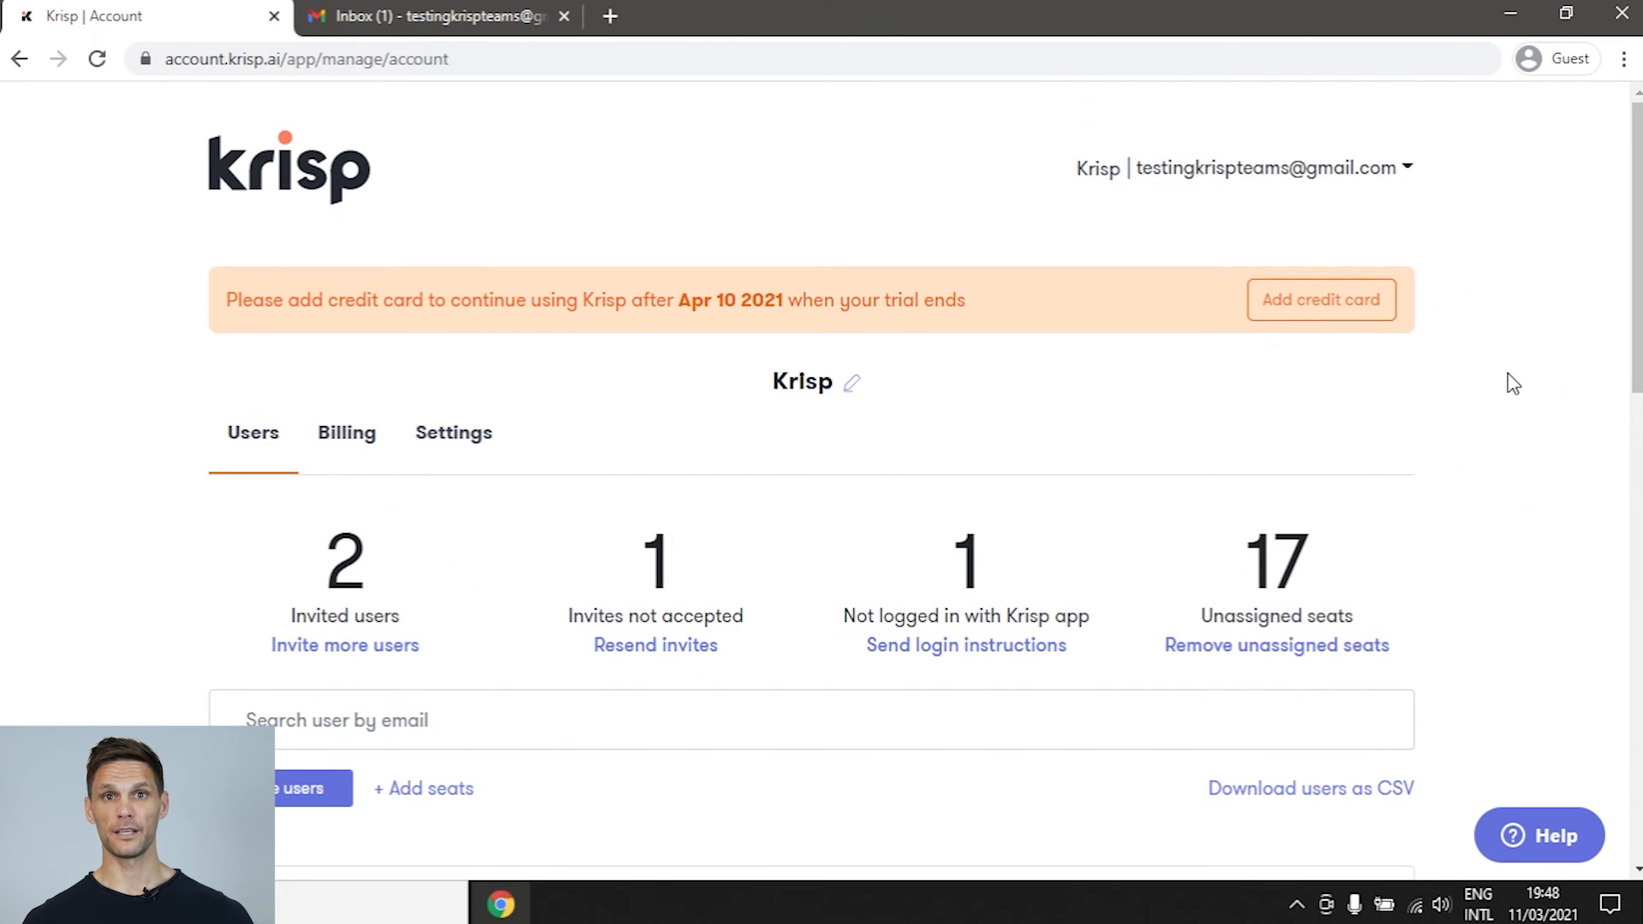
scroll("down", 3)
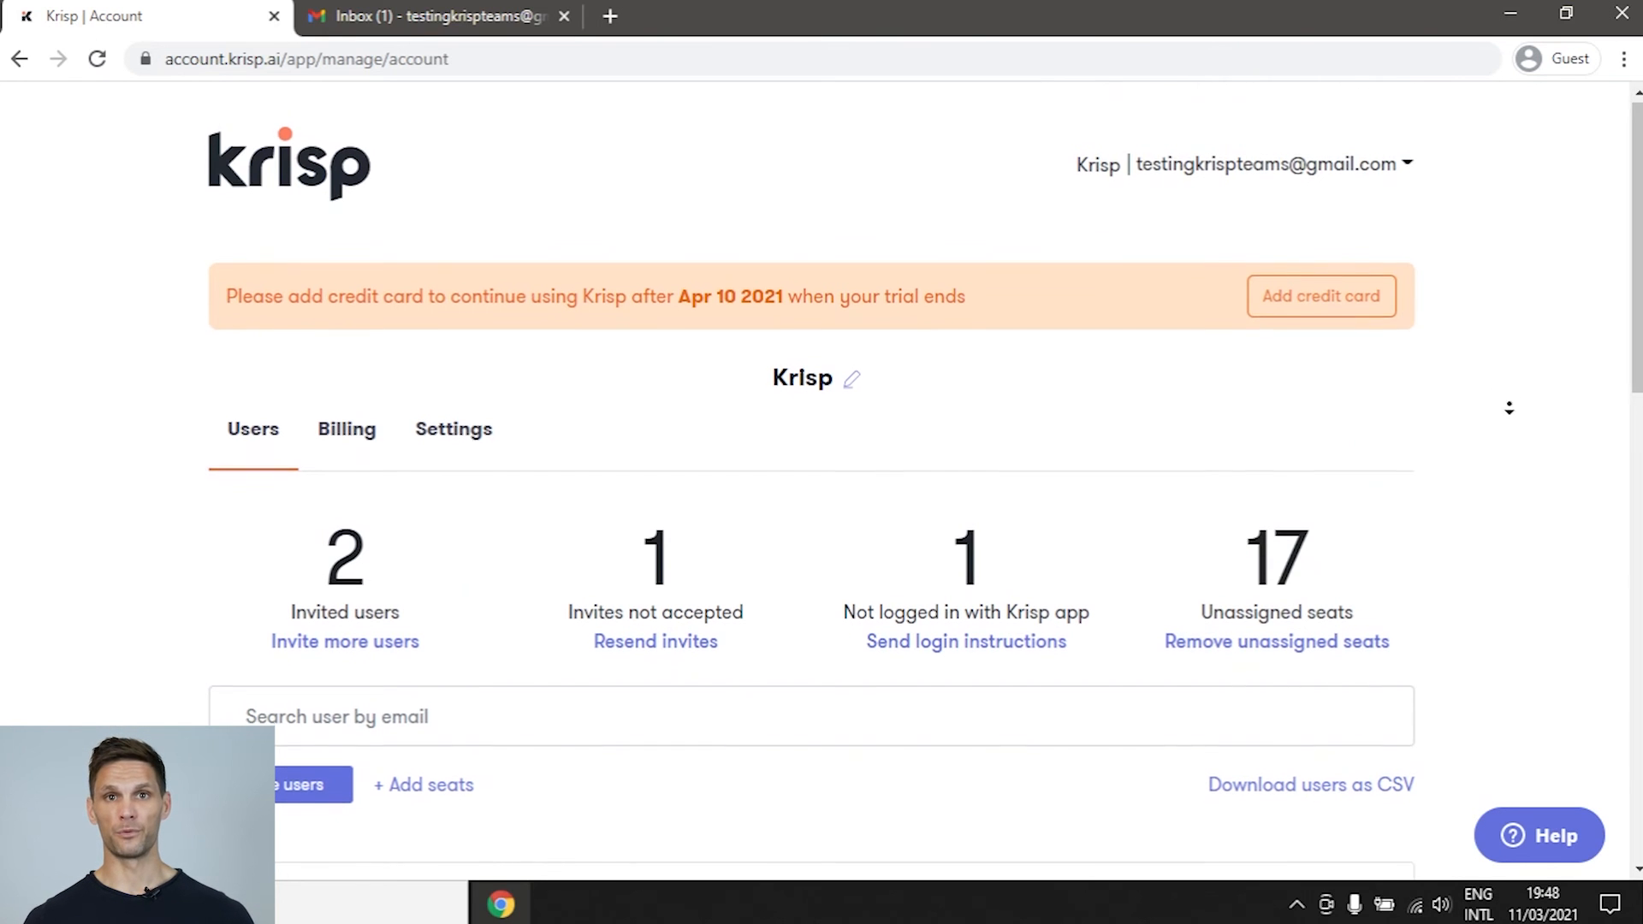
scroll("down", 3)
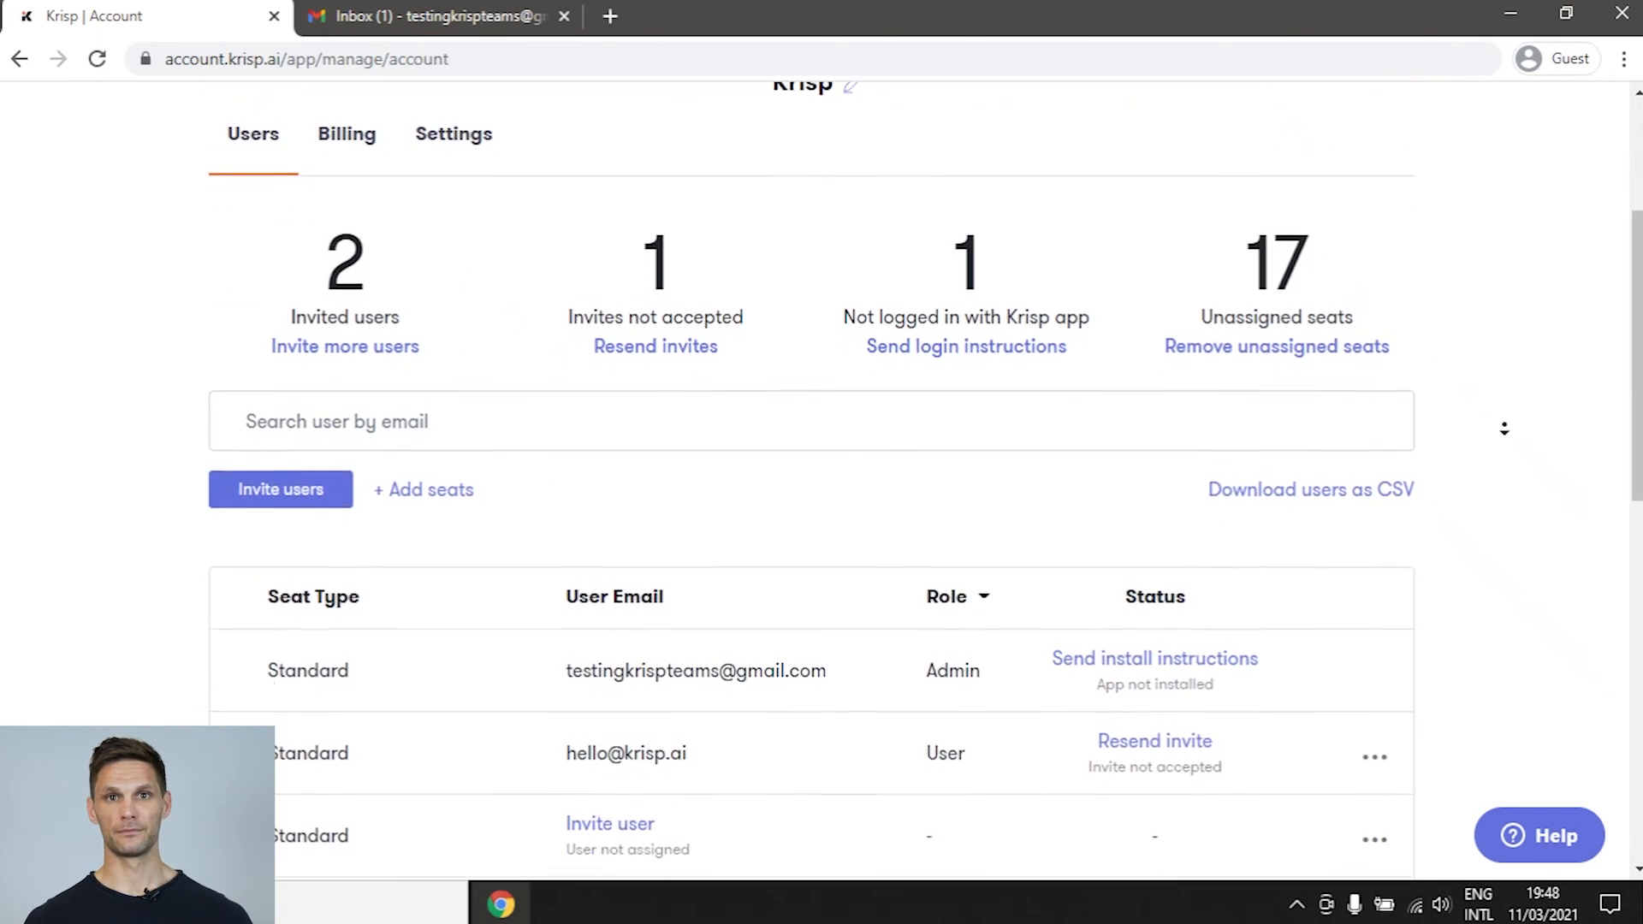